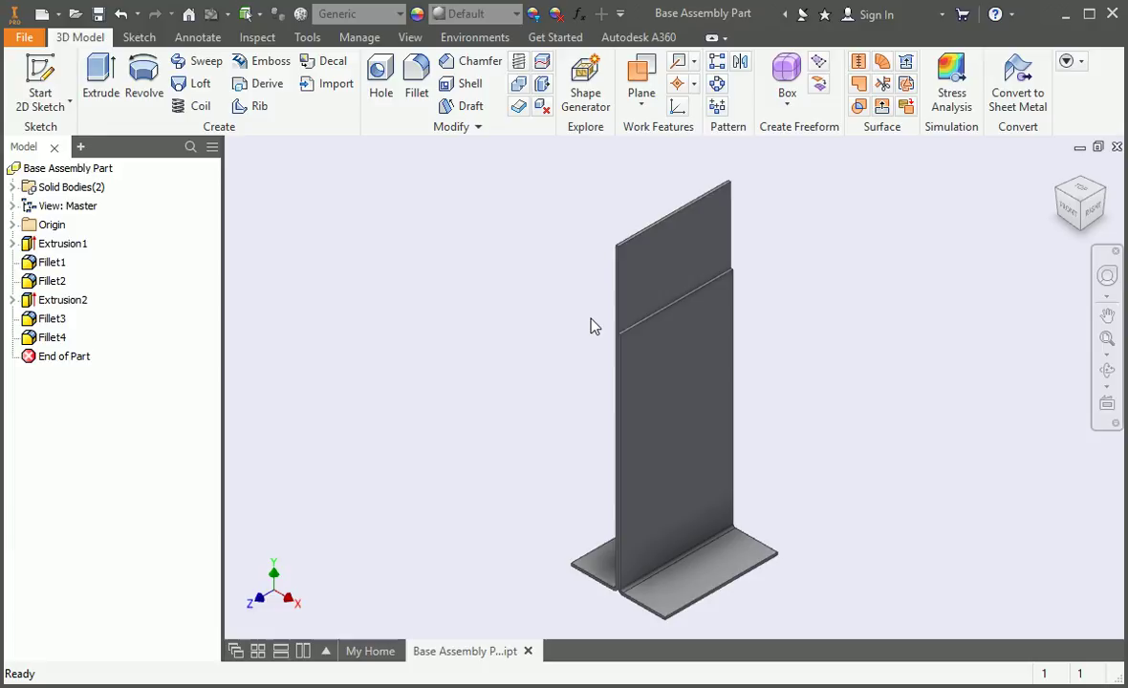
# - On the upright face, sketch the face outline offset inward by 0.75 in, then finish the sketch
pyautogui.click(655, 360)
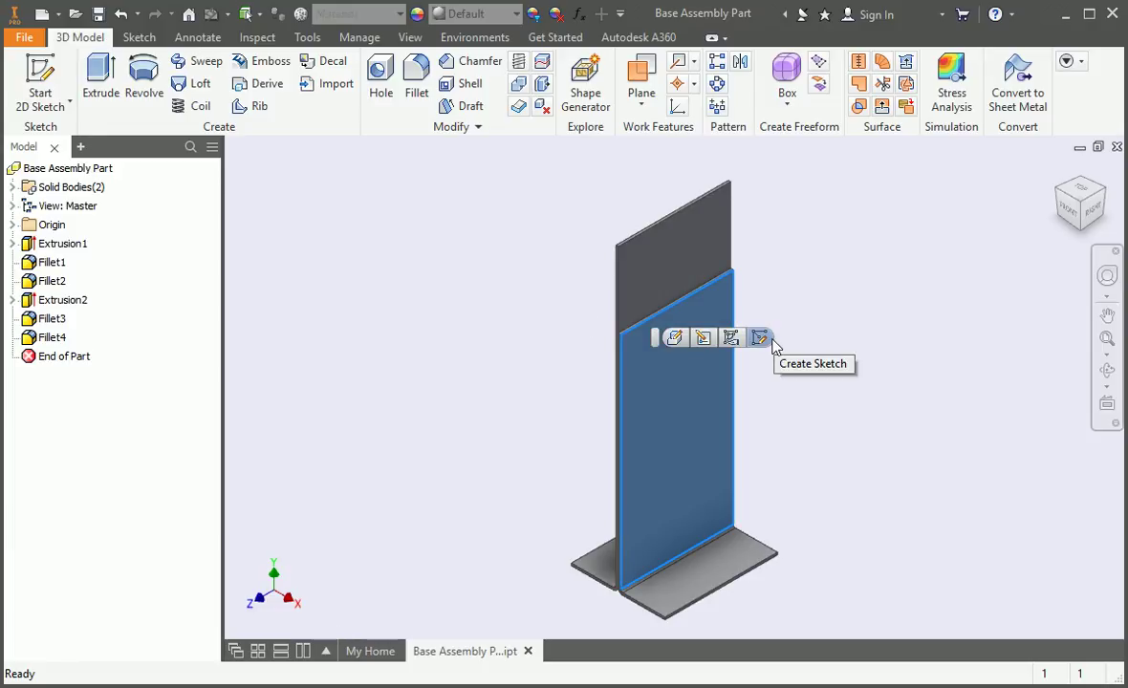
pyautogui.click(760, 338)
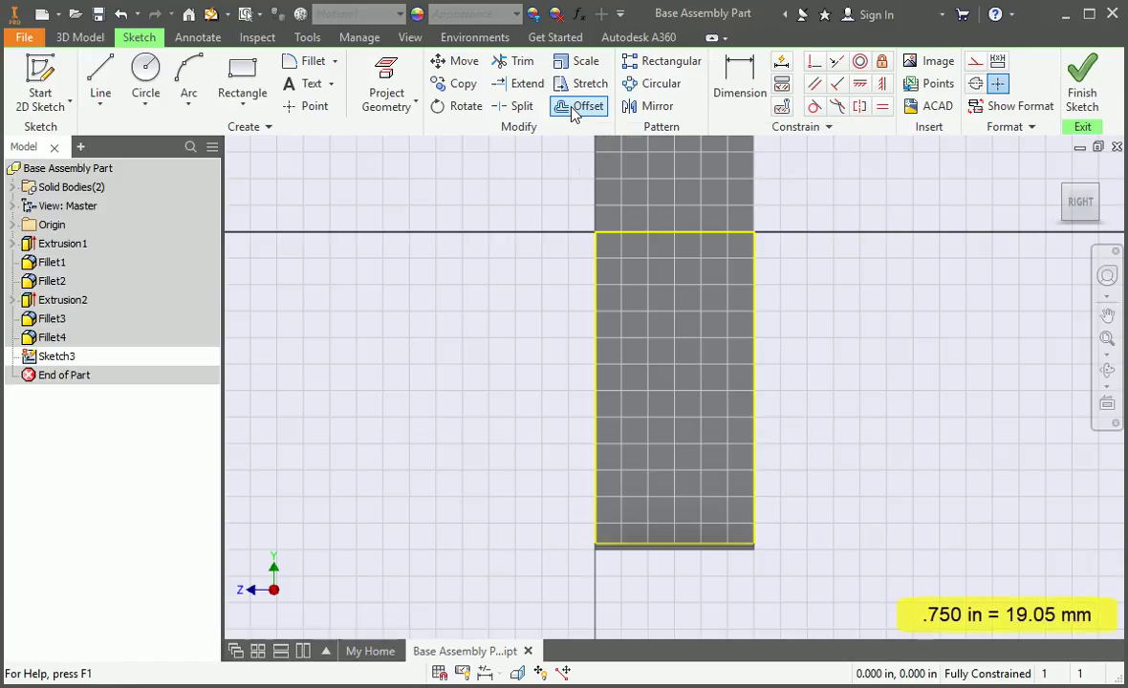
pyautogui.click(588, 106)
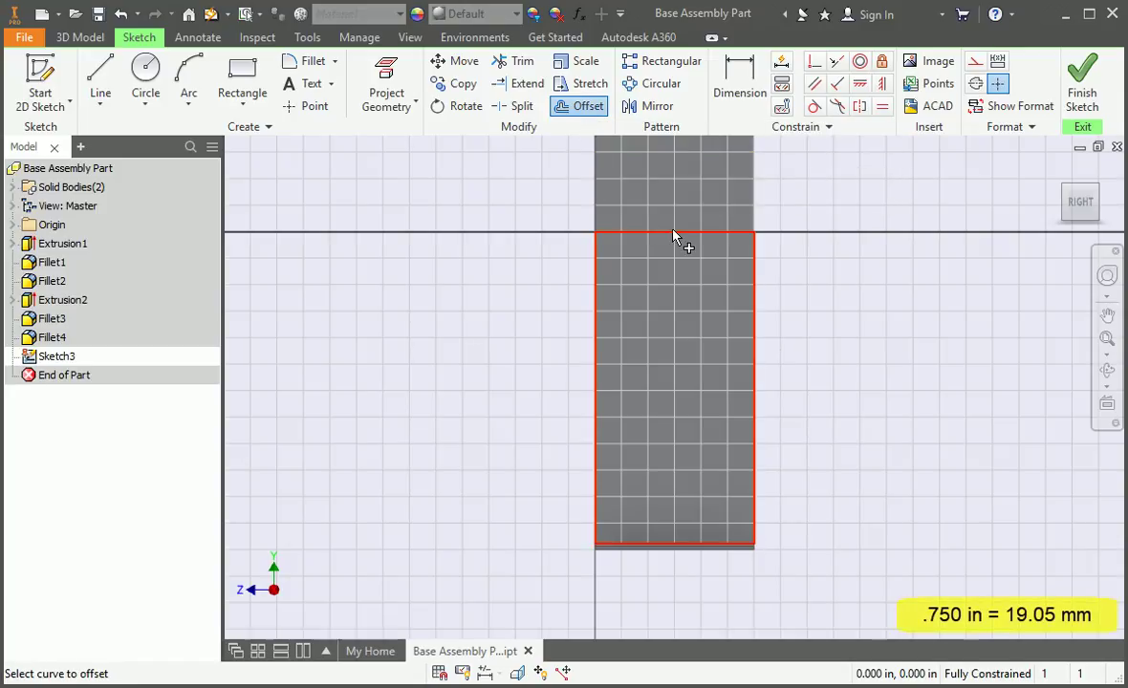
pyautogui.click(674, 237)
pyautogui.write('.75')
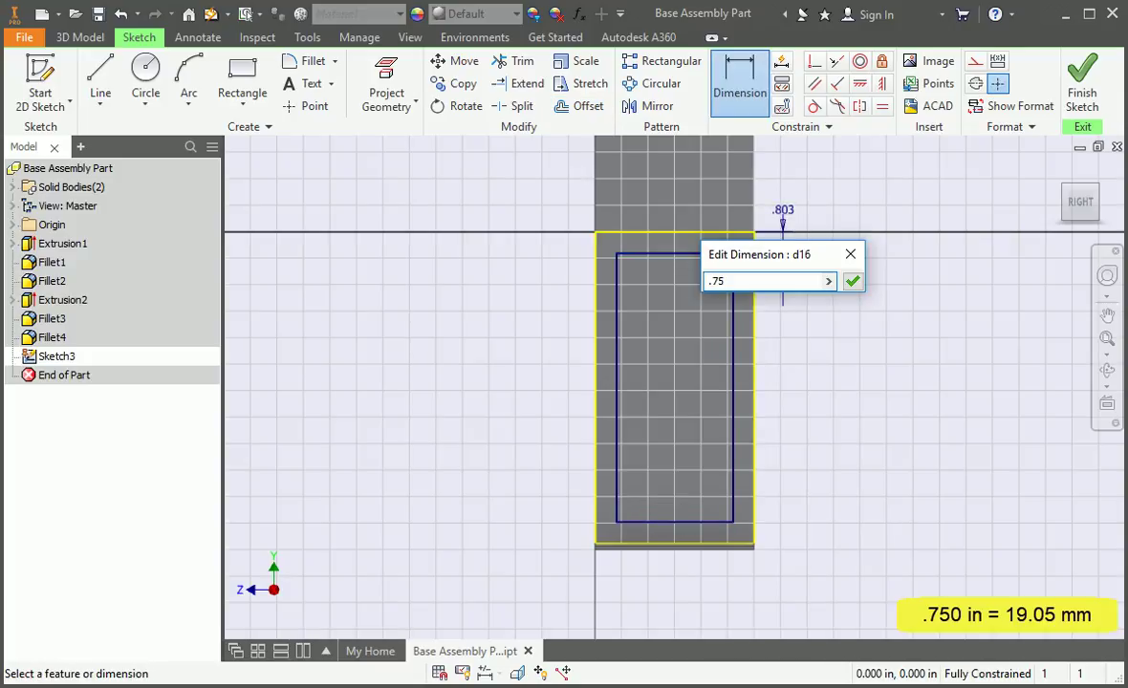
pyautogui.click(851, 281)
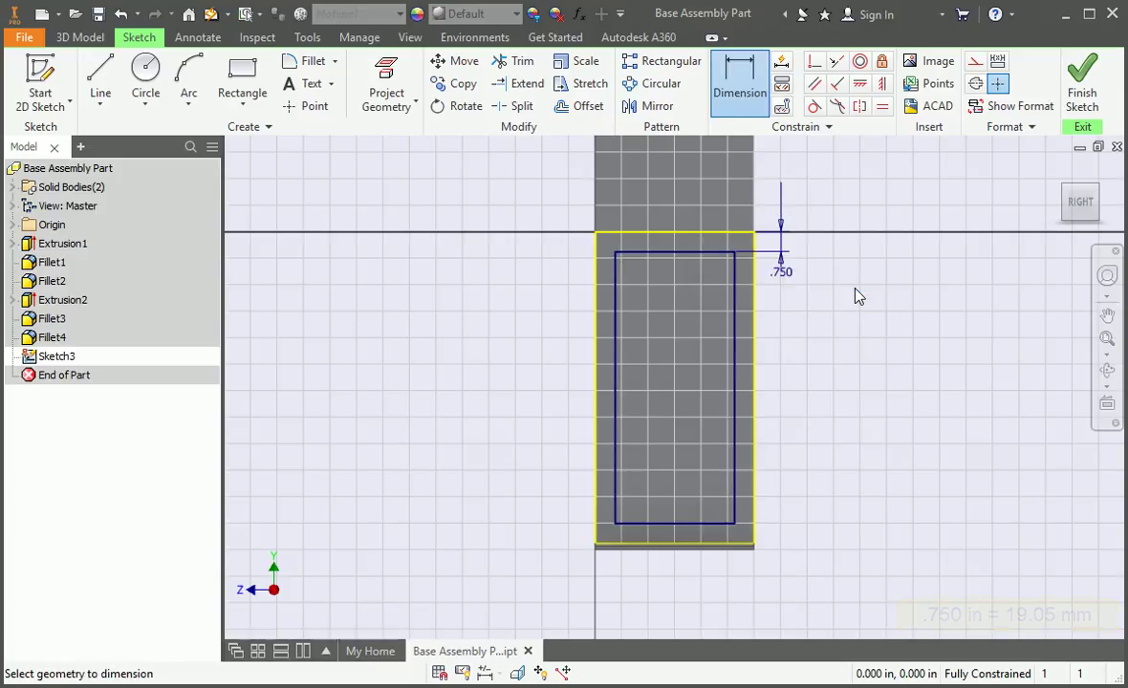
pyautogui.rightClick(856, 296)
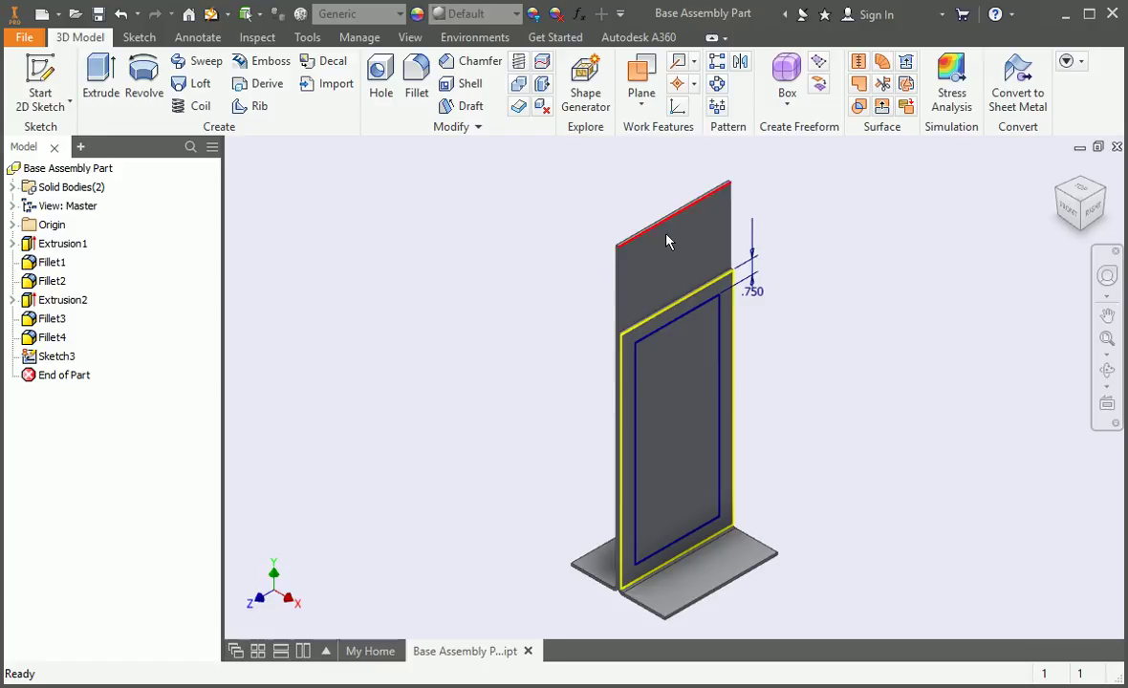
# - Start a Hole feature as a 3/8 flat-head screw clearance hole
pyautogui.click(381, 76)
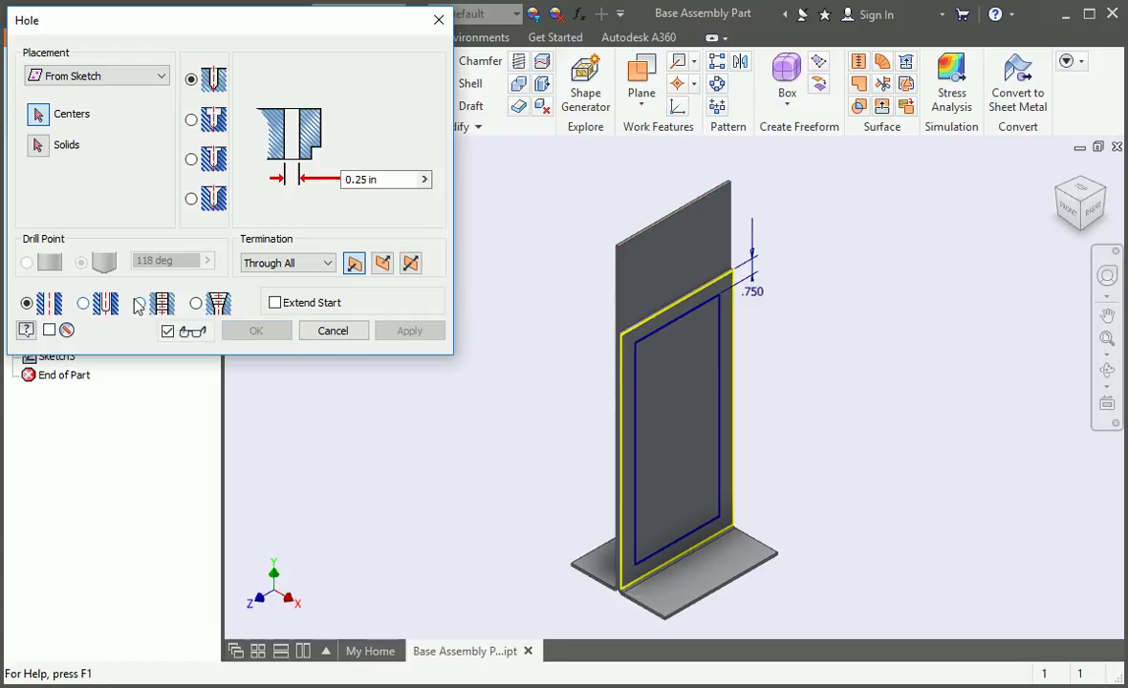
pyautogui.click(83, 303)
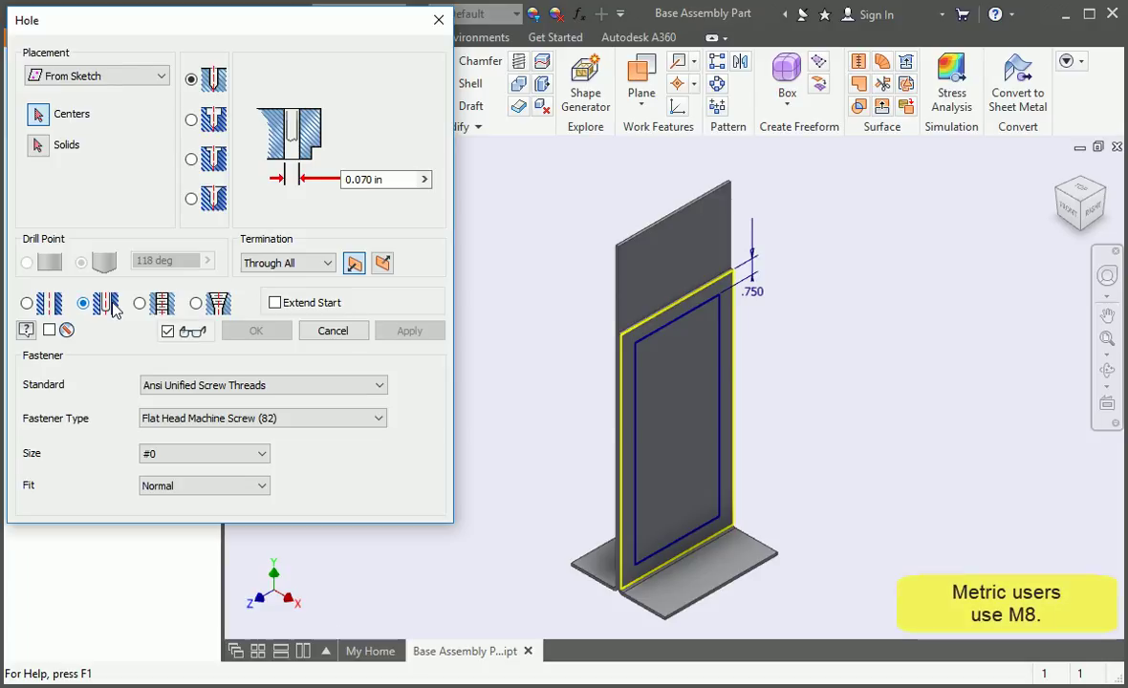
pyautogui.click(203, 453)
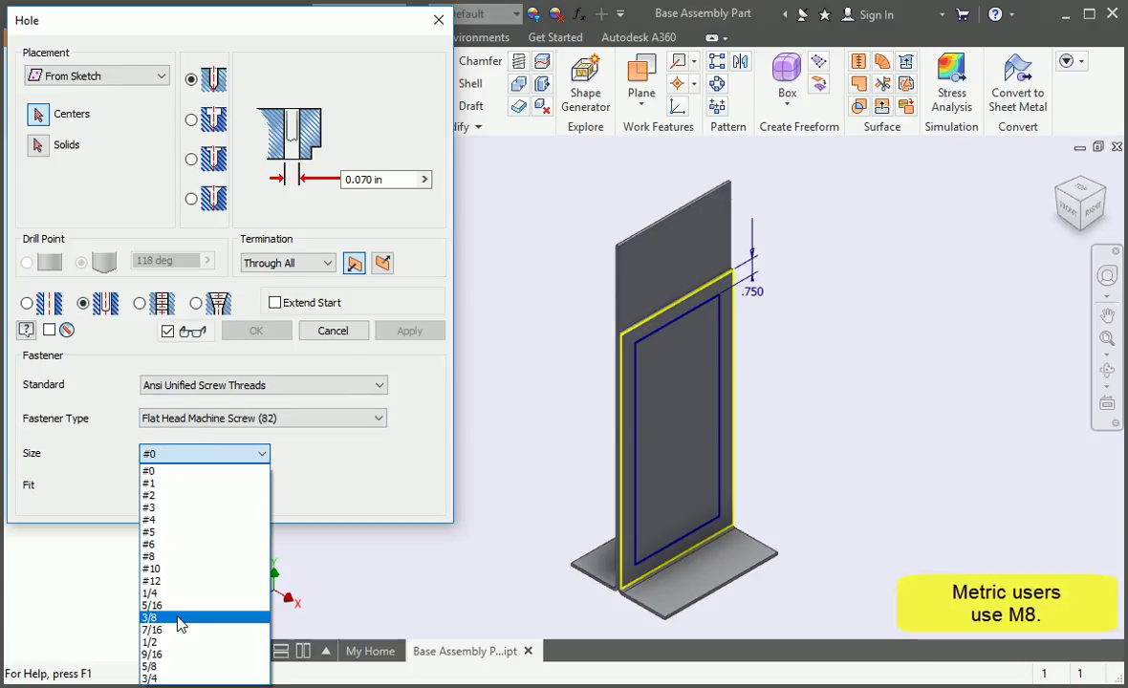
pyautogui.click(150, 617)
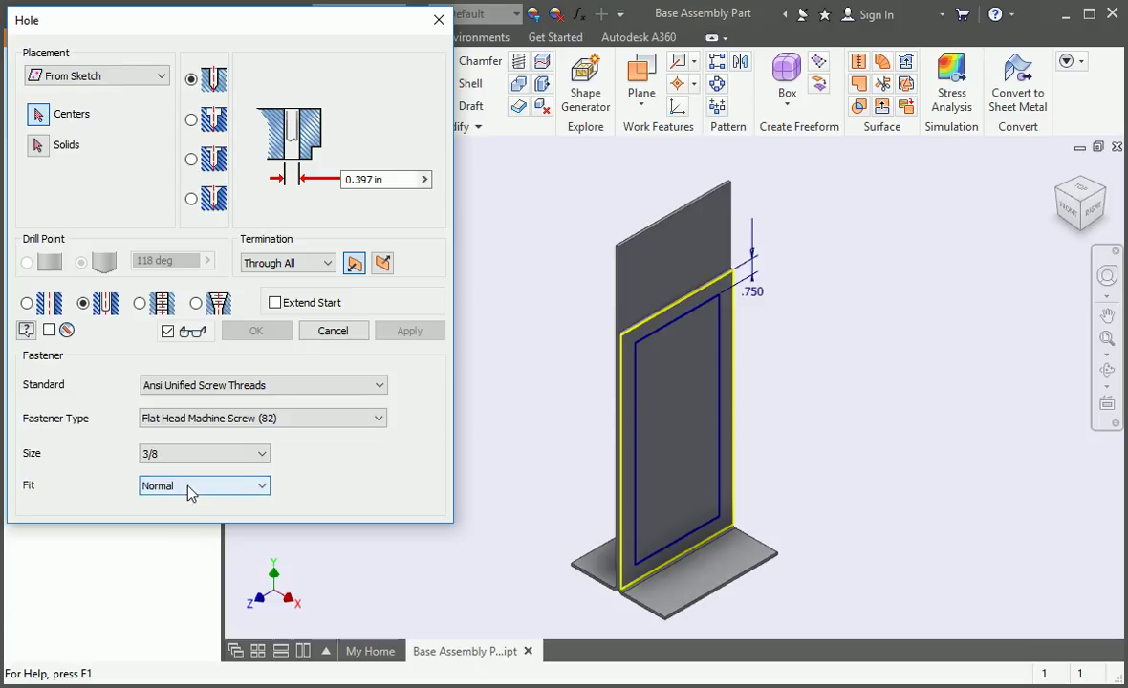
# - Place holes at the offset sketch corners, terminating at the upright's far face
pyautogui.click(634, 344)
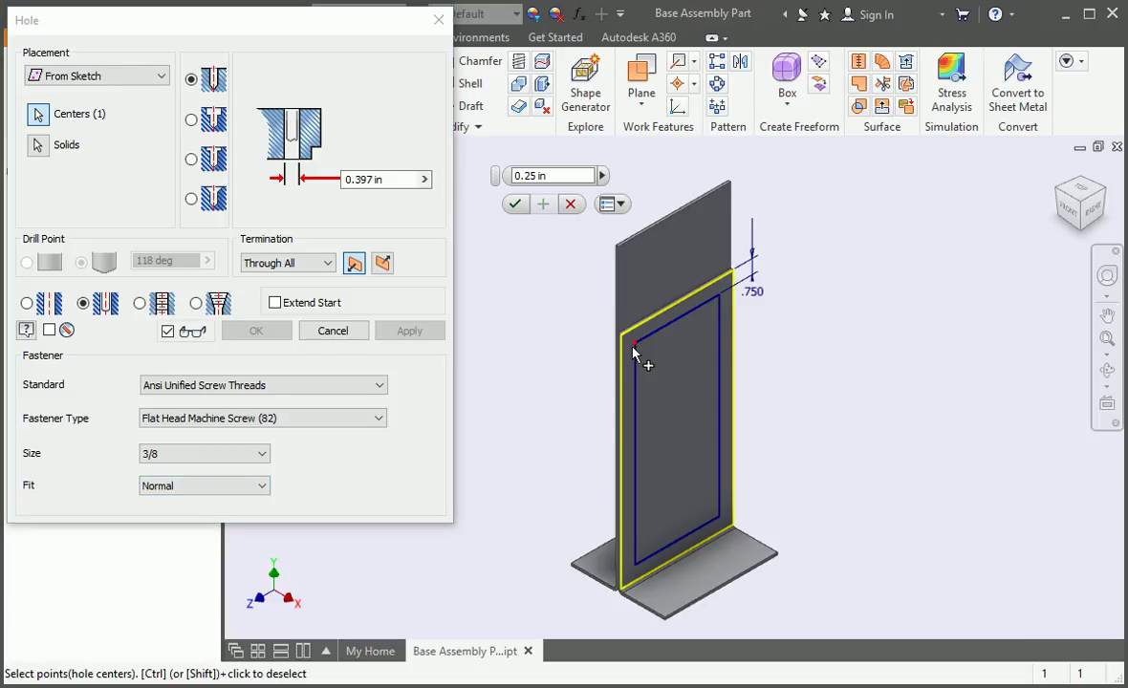
pyautogui.click(720, 294)
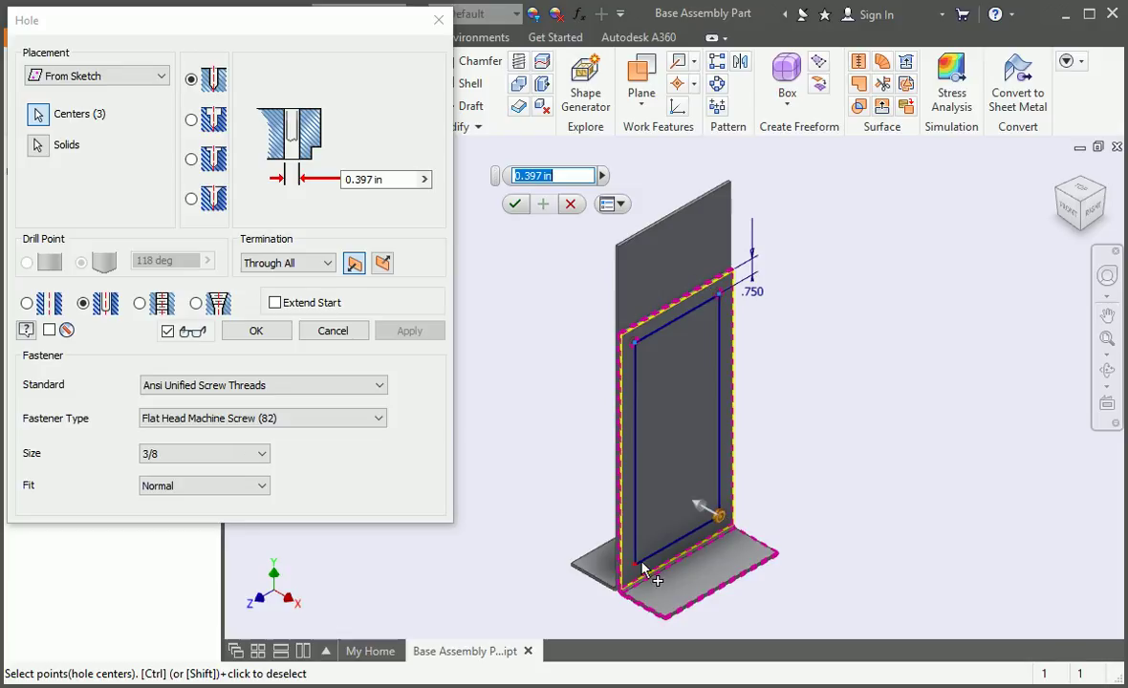
pyautogui.click(634, 567)
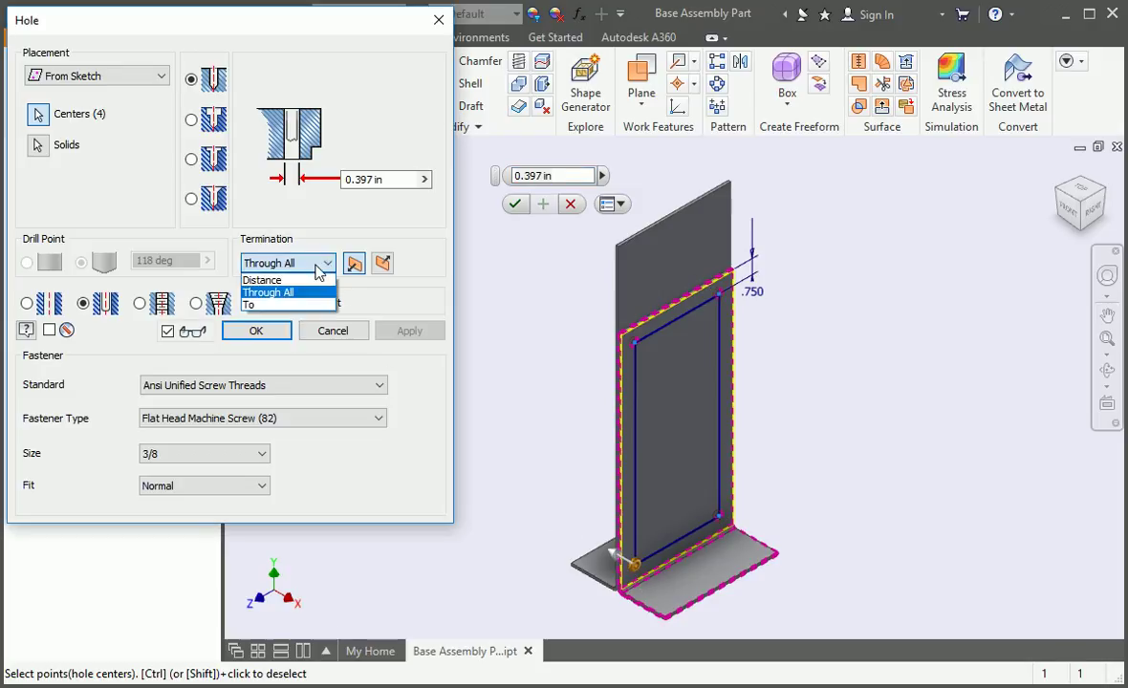
pyautogui.click(248, 304)
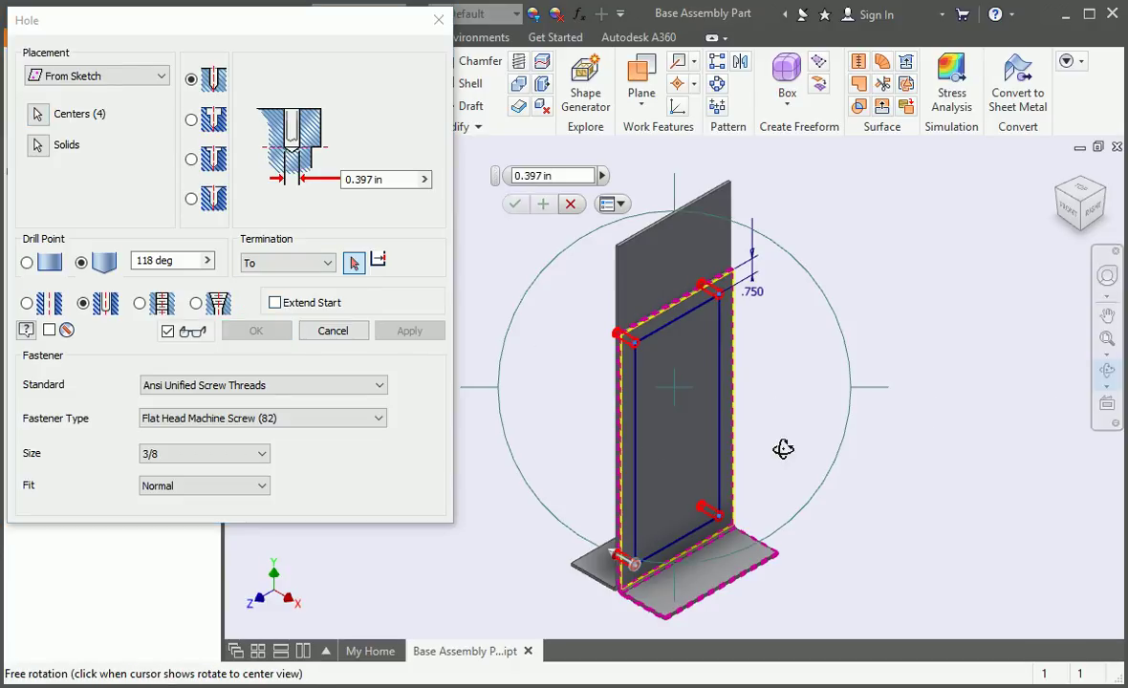
pyautogui.moveTo(784, 449); pyautogui.dragTo(896, 426)
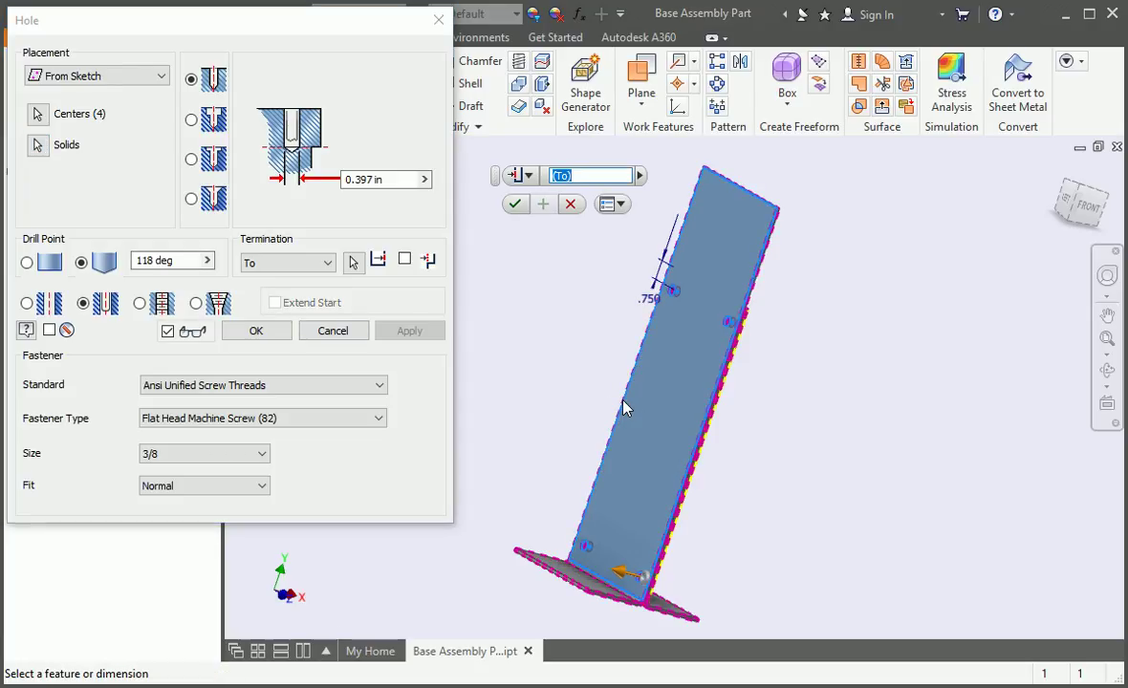
pyautogui.click(255, 330)
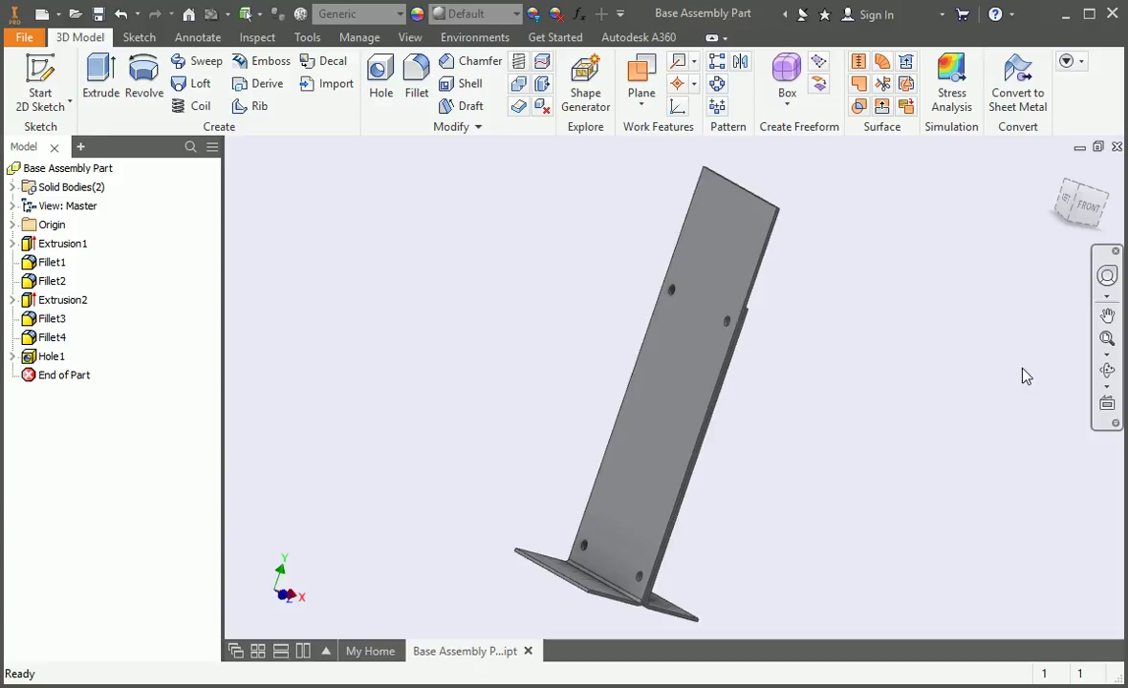
# - Start a sketch on the bottom flange and draw a vertical line
pyautogui.moveTo(1027, 375); pyautogui.dragTo(939, 484)
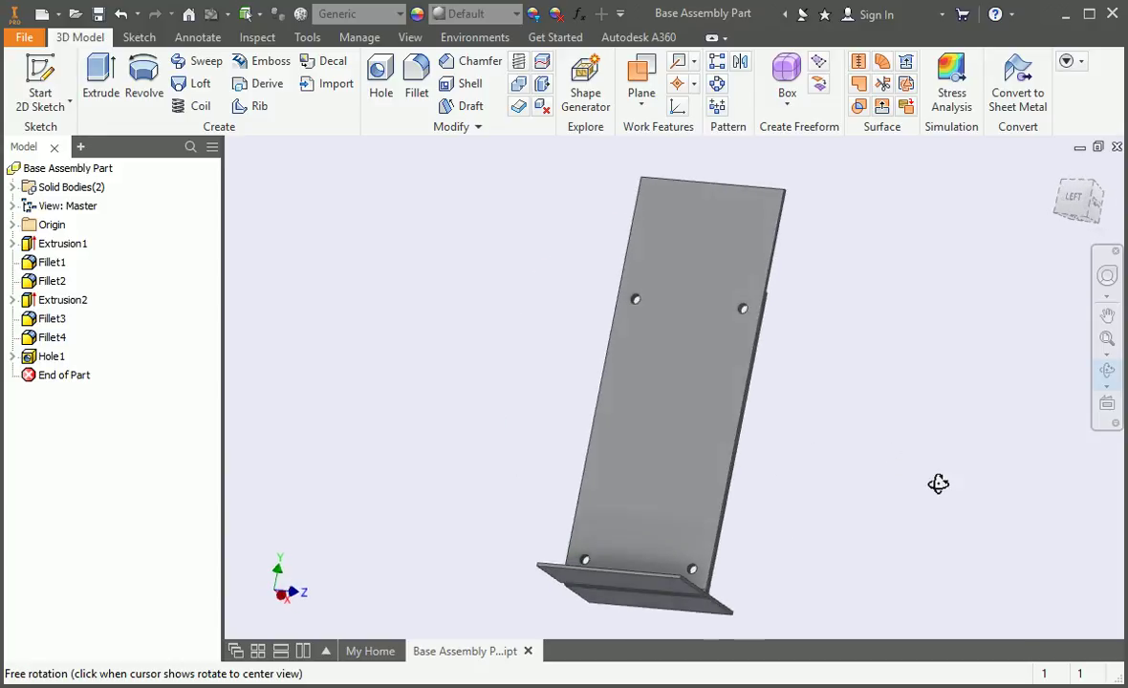
pyautogui.moveTo(939, 484); pyautogui.dragTo(752, 477)
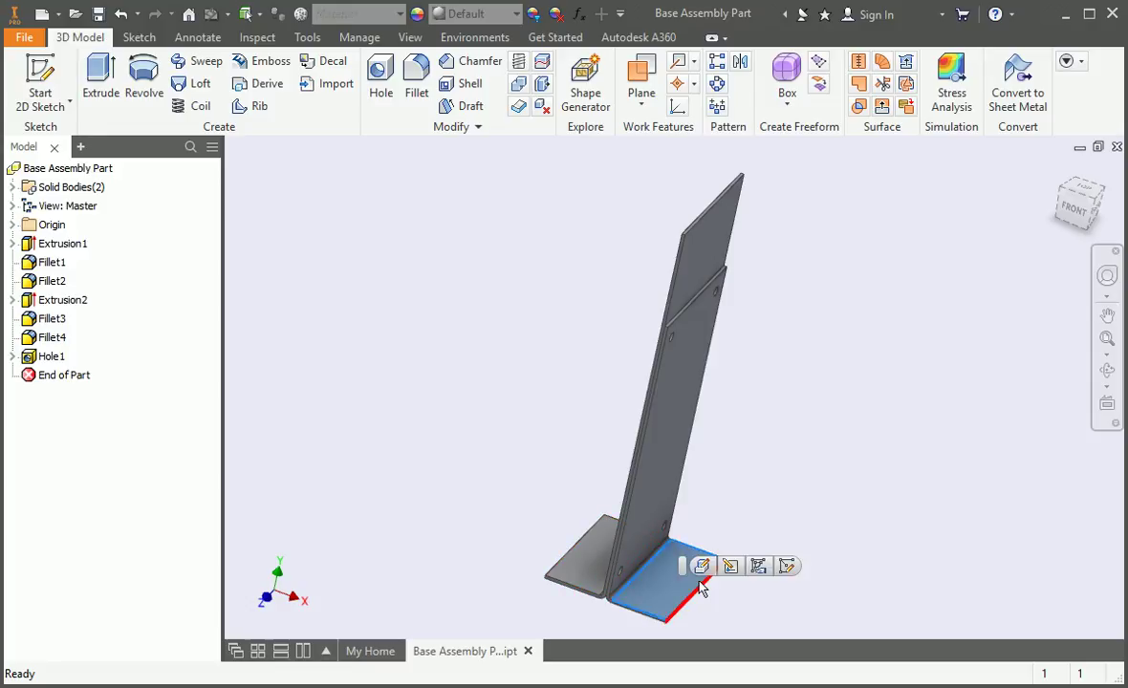
pyautogui.click(703, 566)
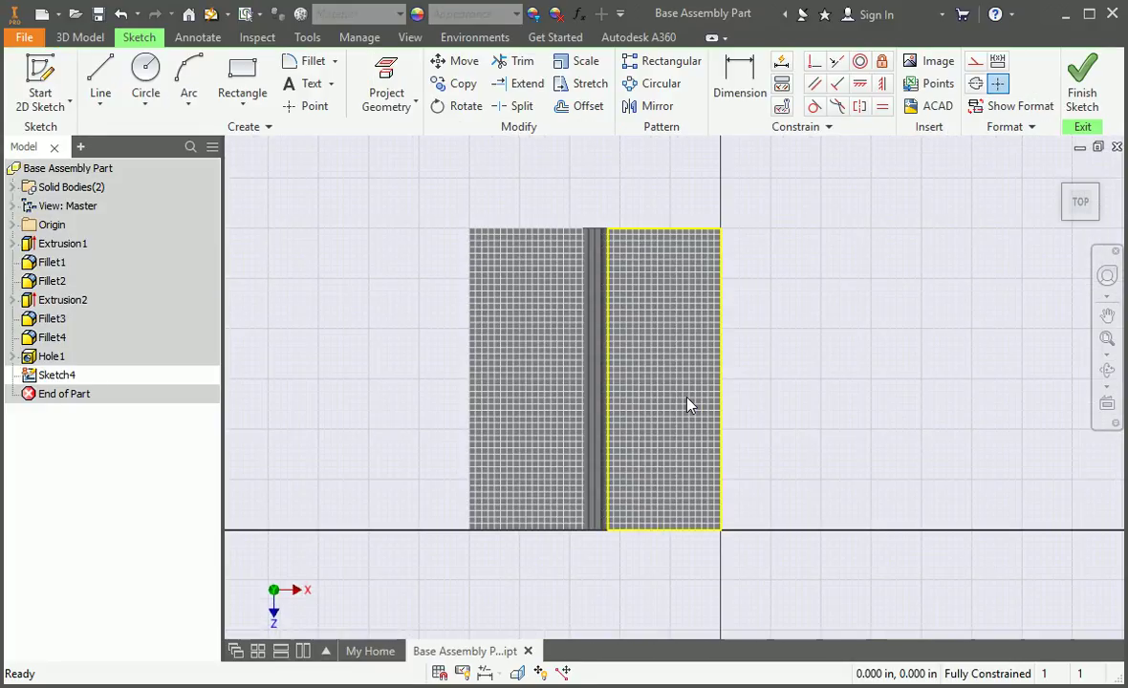
pyautogui.click(100, 79)
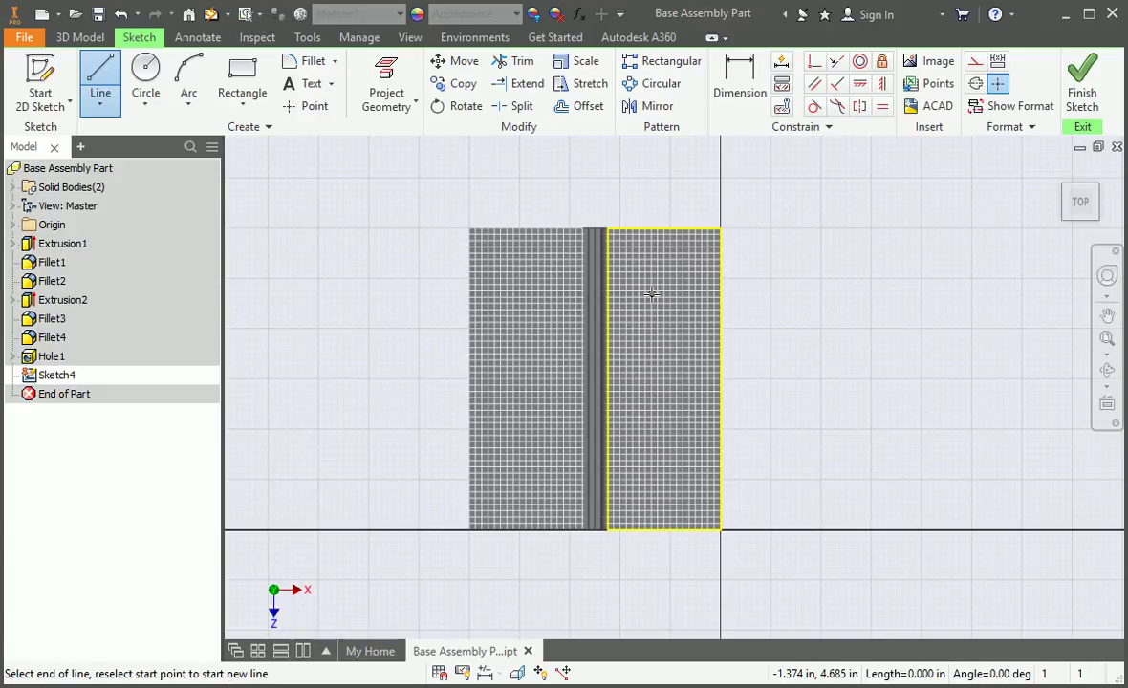
pyautogui.moveTo(652, 292); pyautogui.dragTo(651, 473)
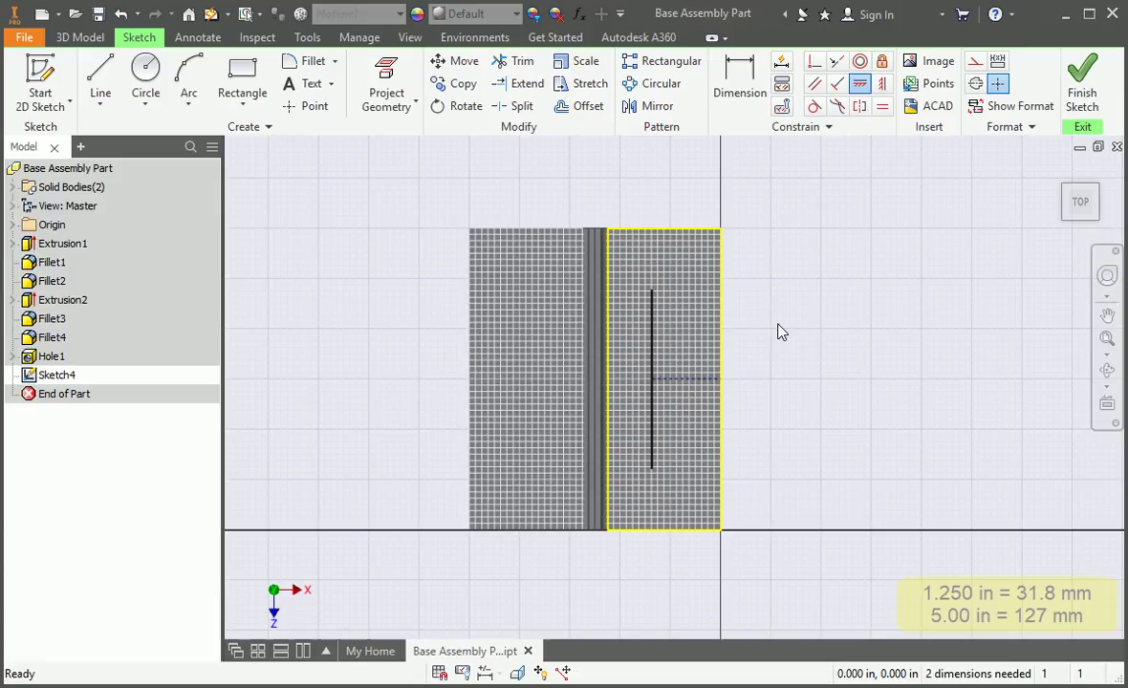
# - Dimension the line 1.25 in from the edge and 5 in long, then finish the sketch
pyautogui.click(739, 92)
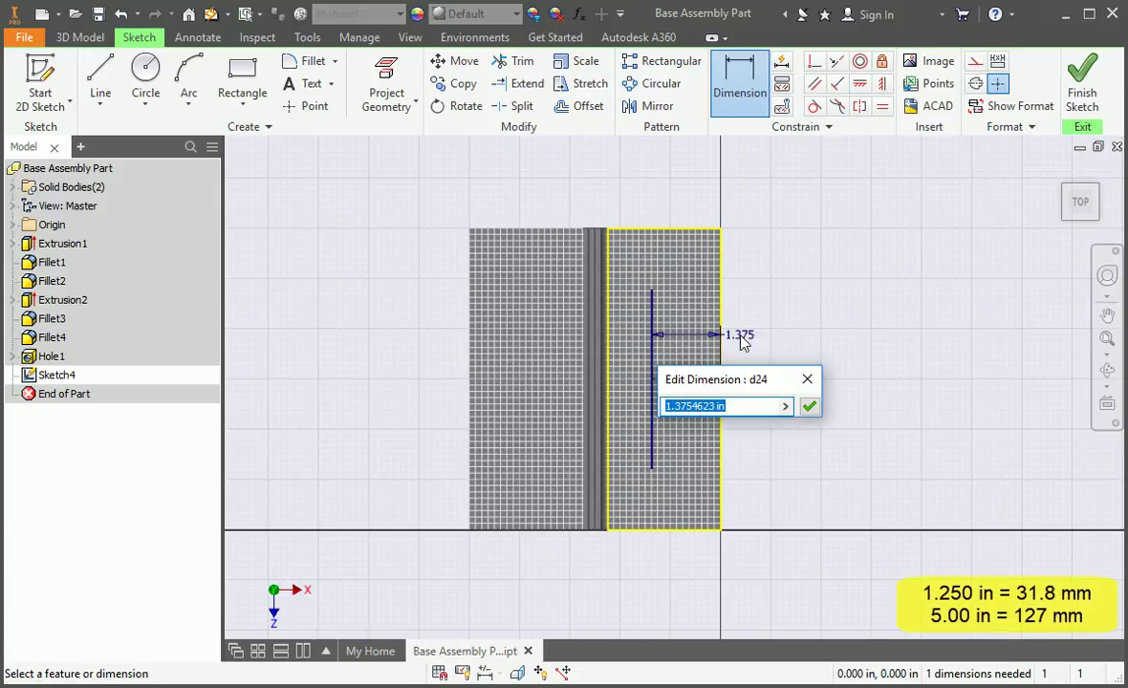
pyautogui.write('1.25')
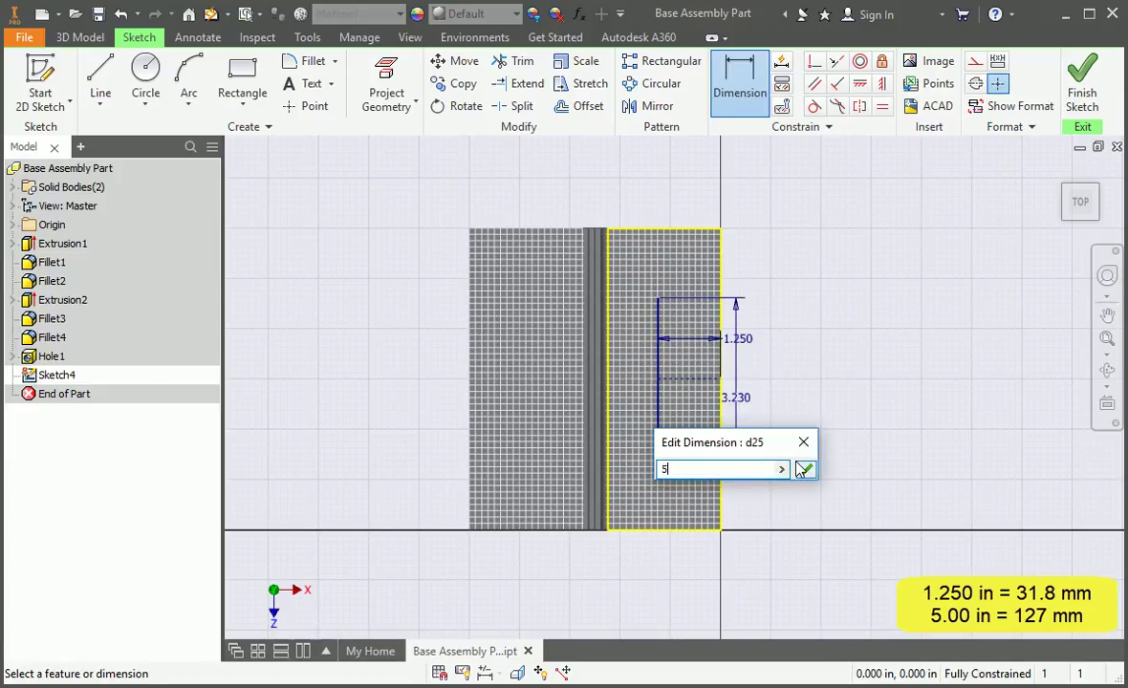
pyautogui.click(805, 469)
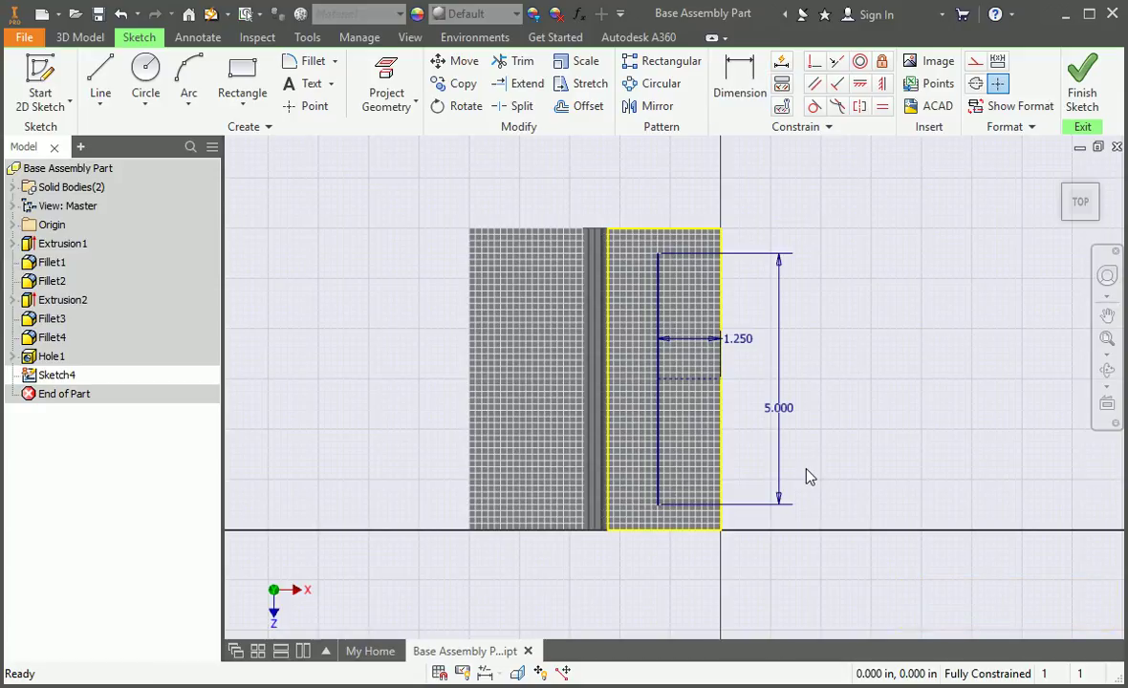
pyautogui.rightClick(810, 477)
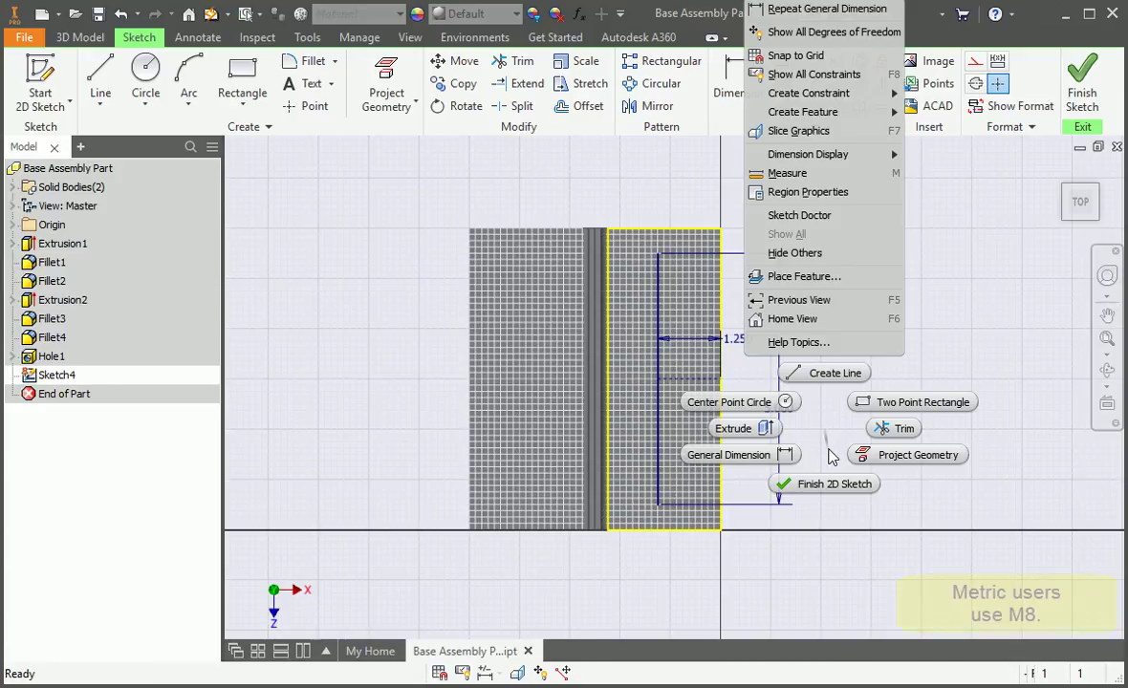
pyautogui.click(834, 484)
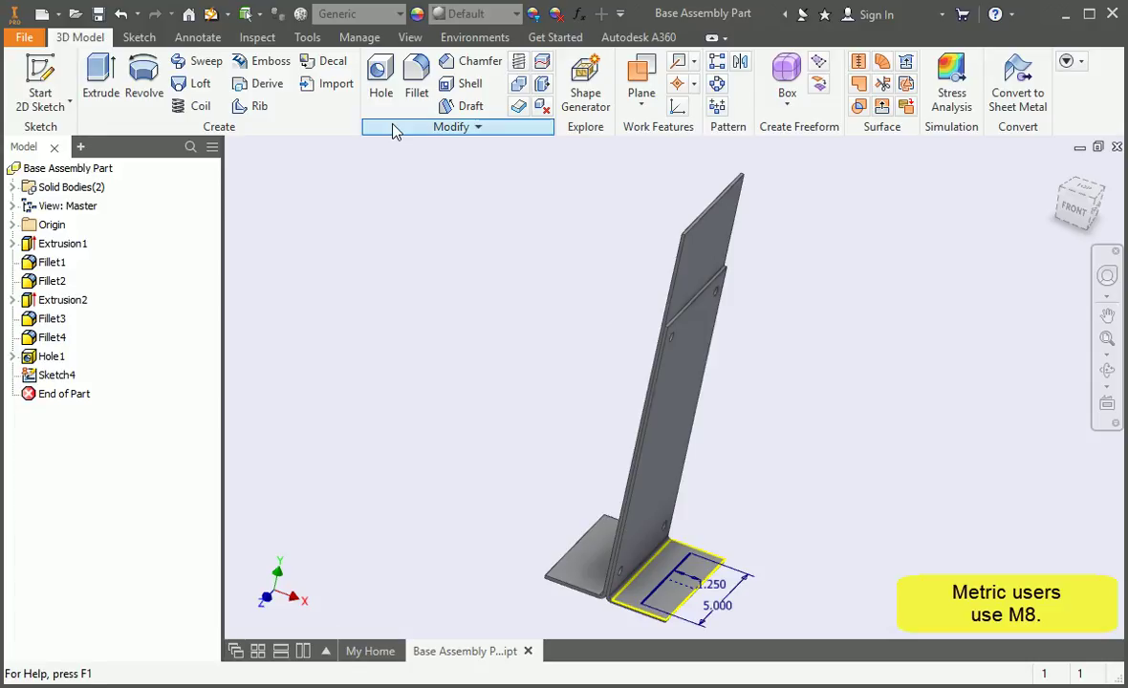
# - Add 3/8 clearance holes at both ends of the 5 in line, Through All
pyautogui.click(380, 76)
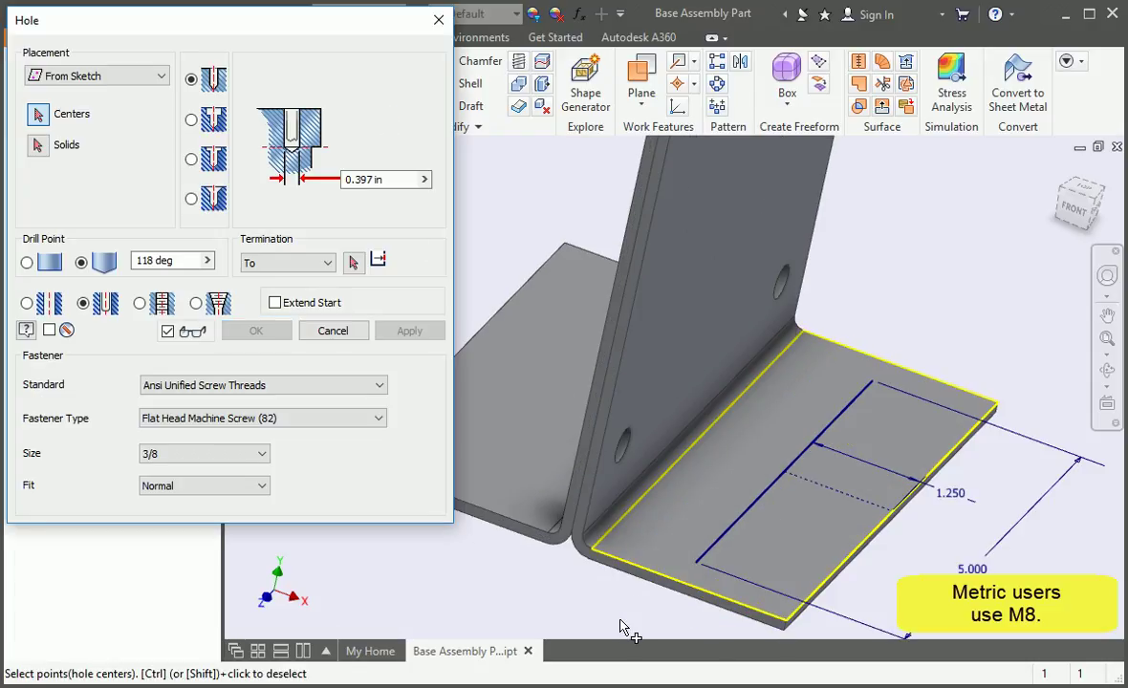
pyautogui.click(693, 562)
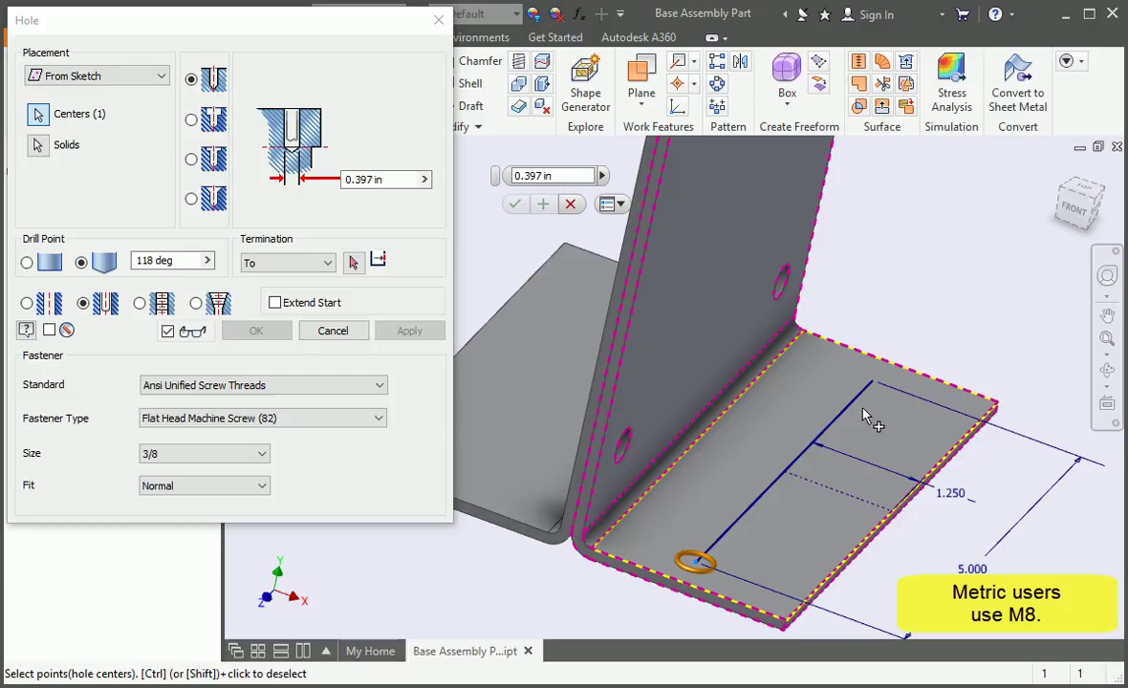
pyautogui.click(870, 382)
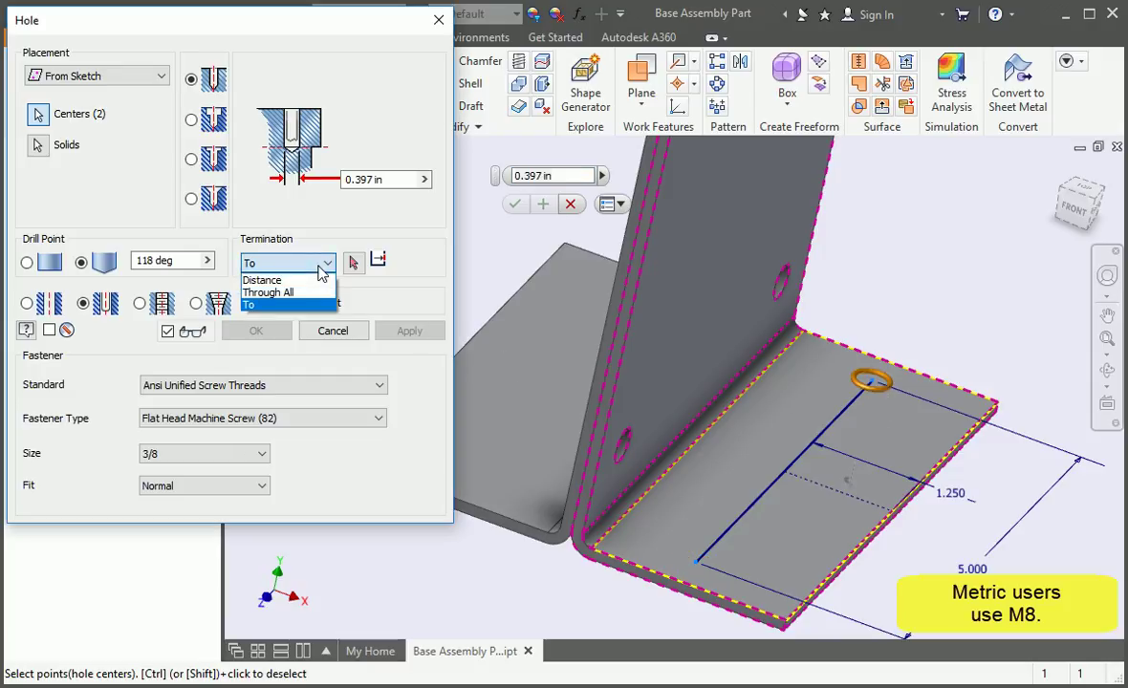
pyautogui.click(268, 292)
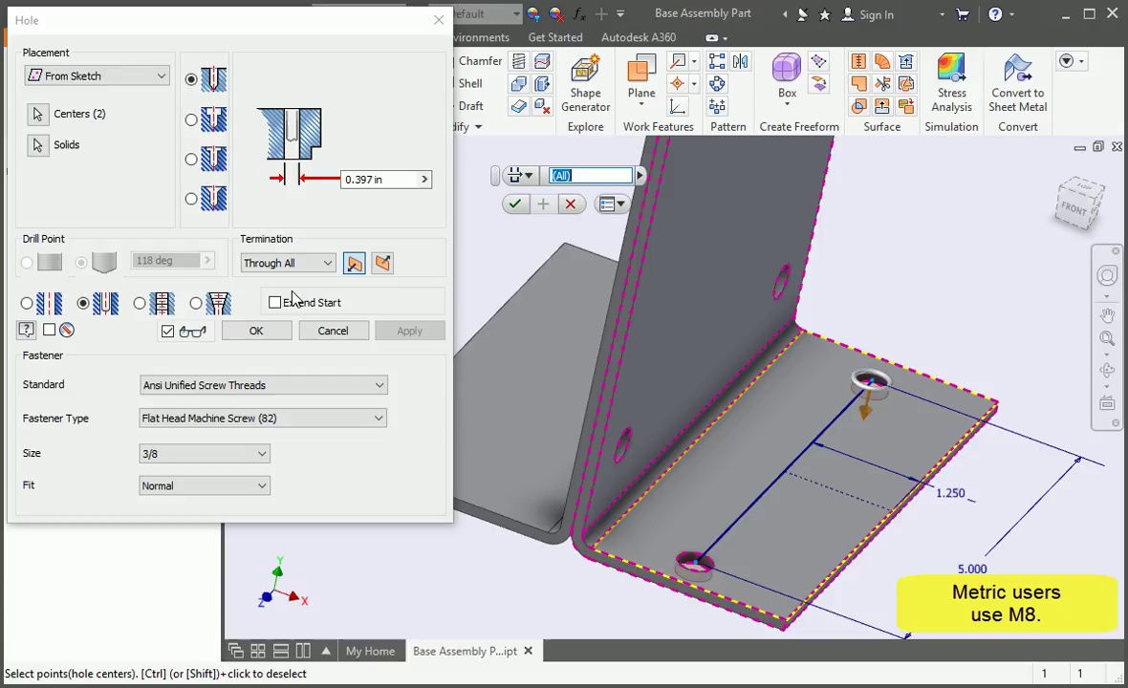
pyautogui.click(255, 330)
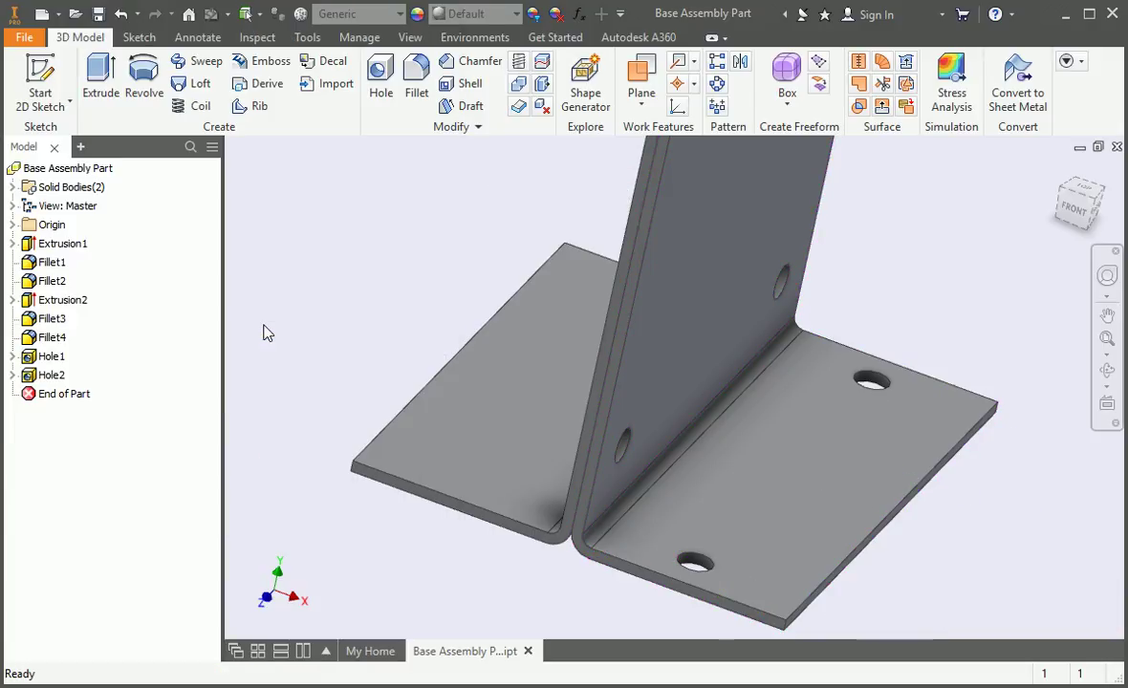
# - Start a sketch on the left flange and draw a vertical line
pyautogui.click(478, 446)
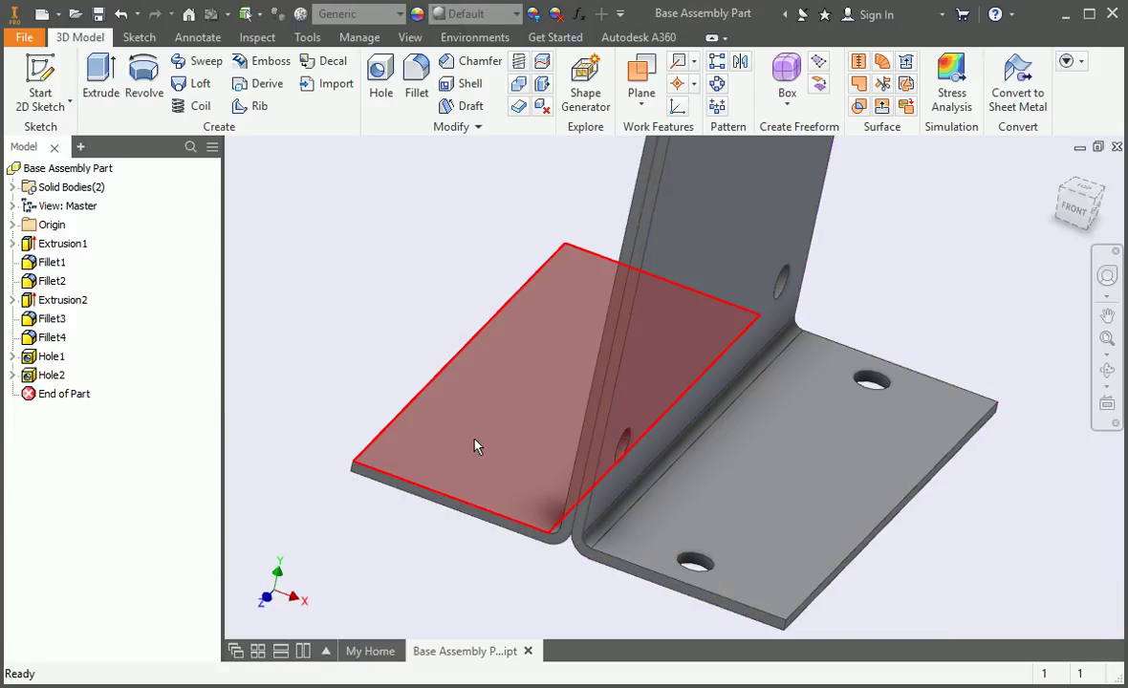
pyautogui.click(478, 446)
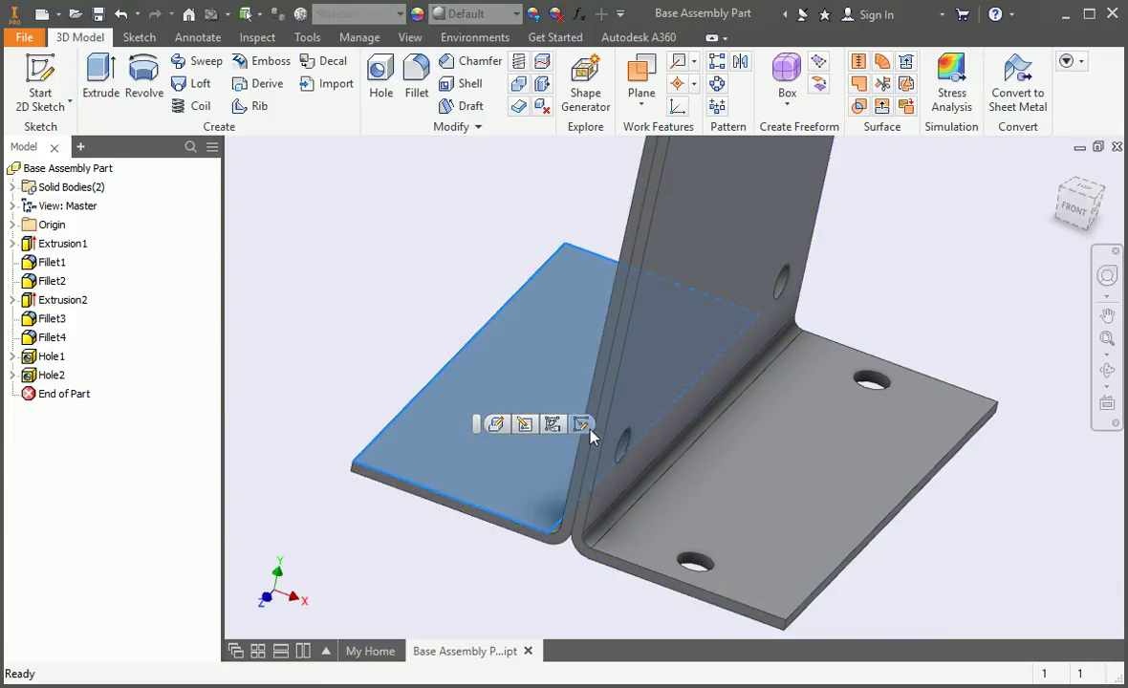
pyautogui.click(581, 425)
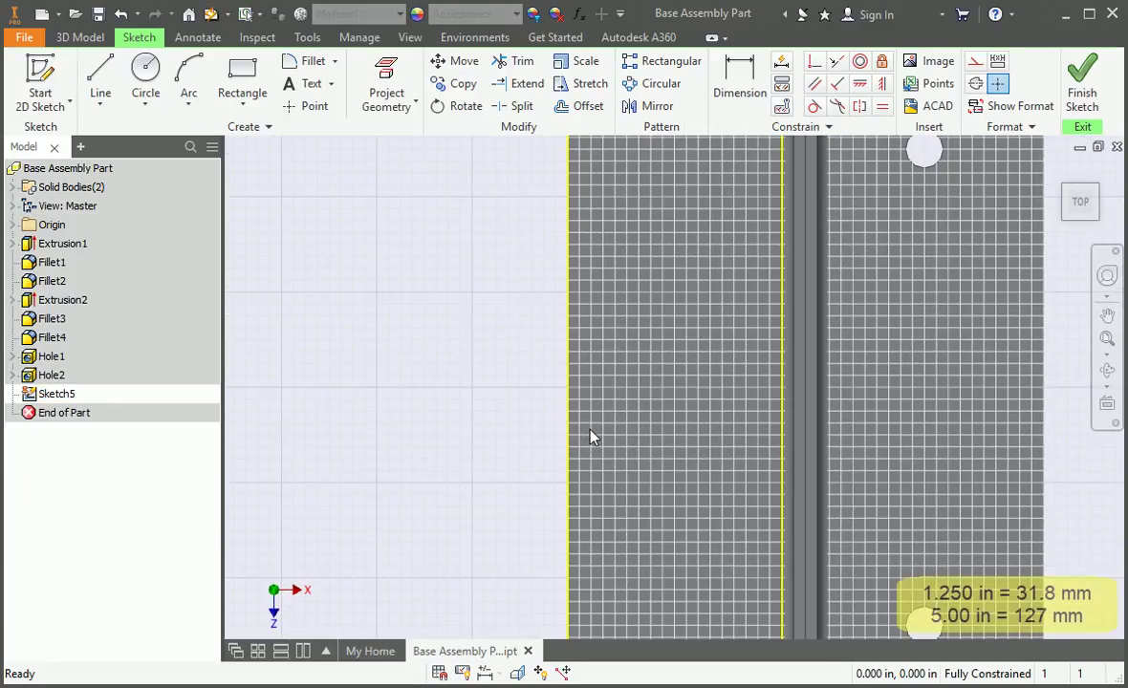
pyautogui.click(100, 82)
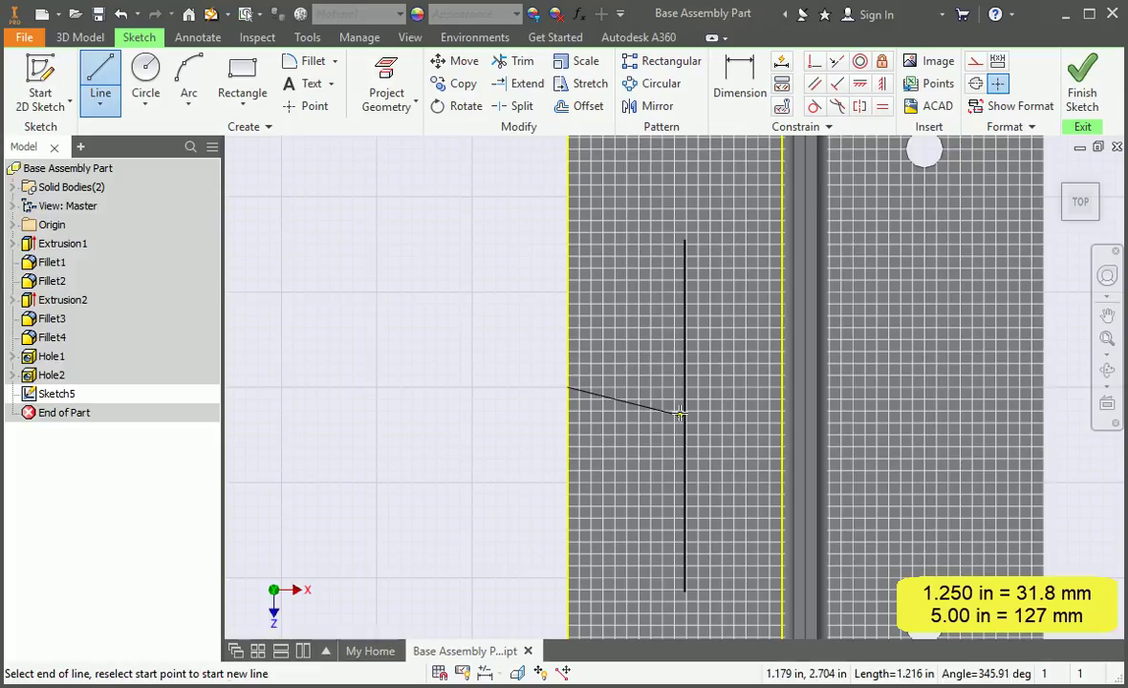
pyautogui.click(682, 415)
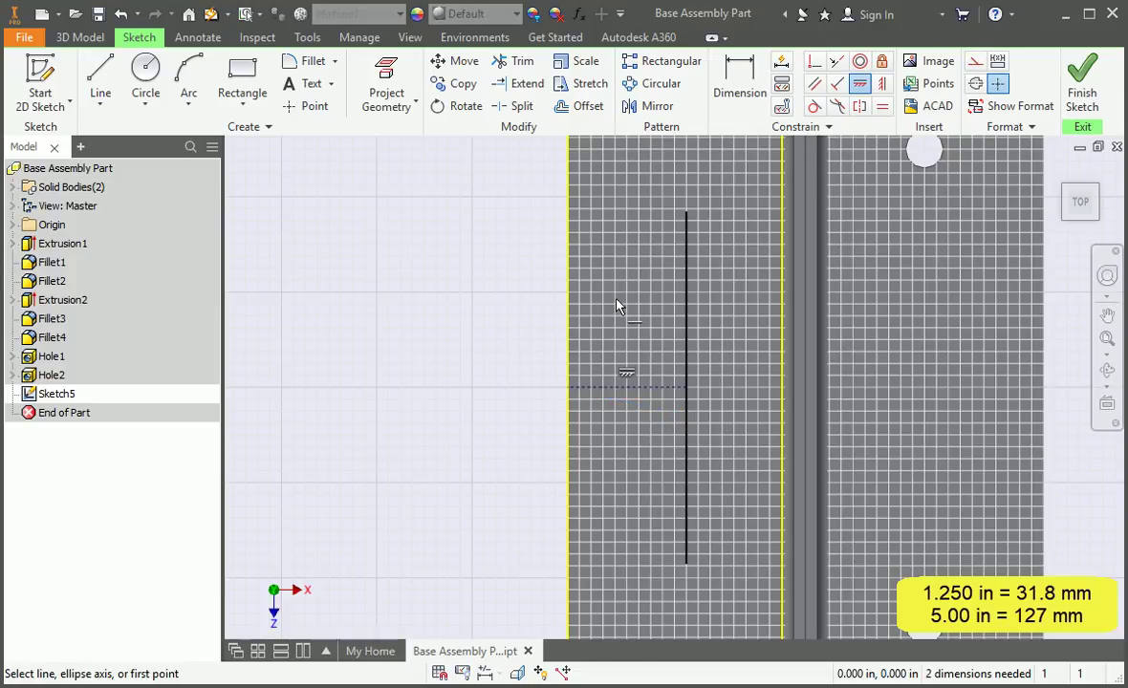
# - Dimension the line 1.250 in from the edge and 5.000 in long, then finish the sketch
pyautogui.click(739, 84)
pyautogui.write('1.2')
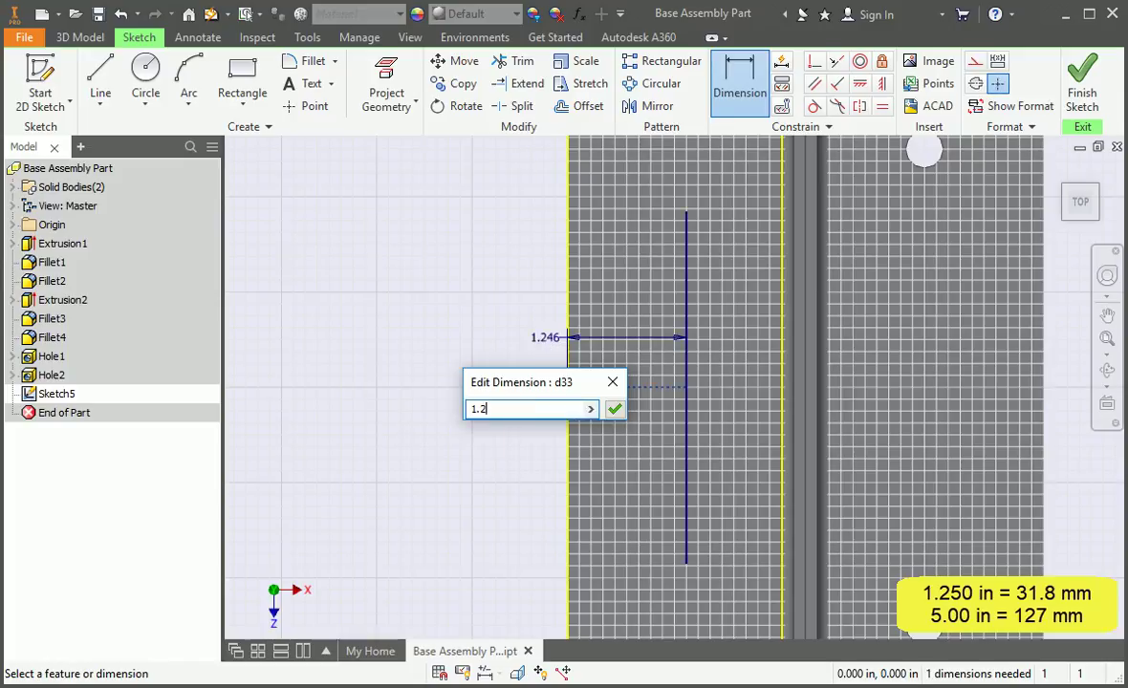
pyautogui.click(615, 409)
pyautogui.write('5')
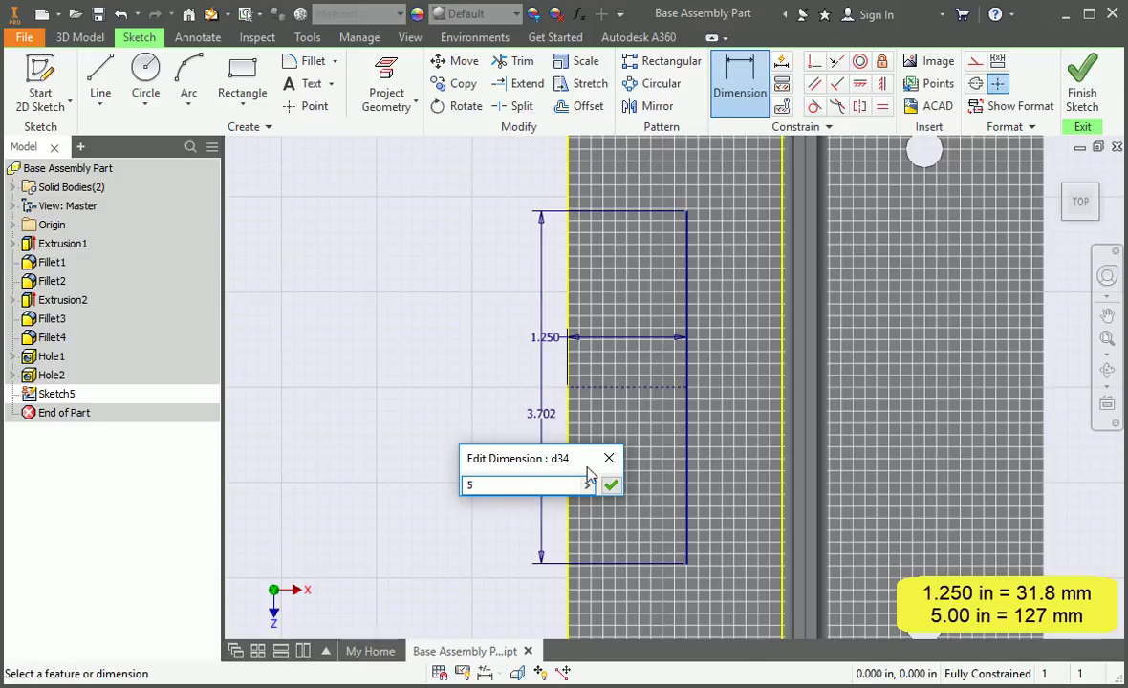
pyautogui.click(610, 486)
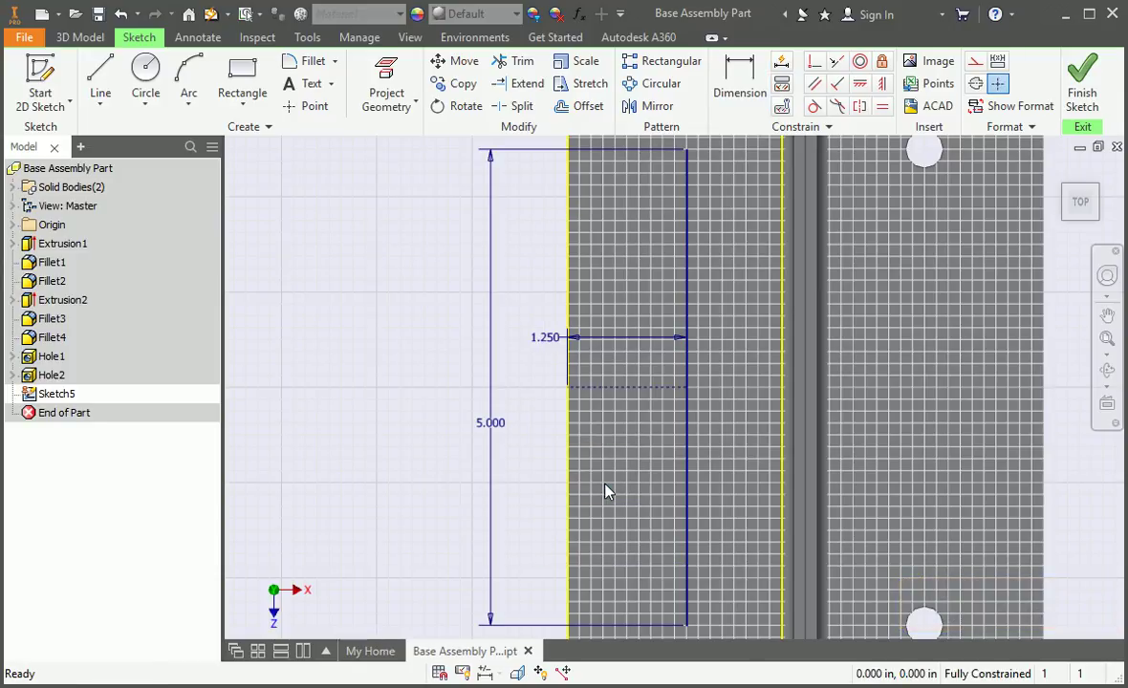
pyautogui.rightClick(610, 490)
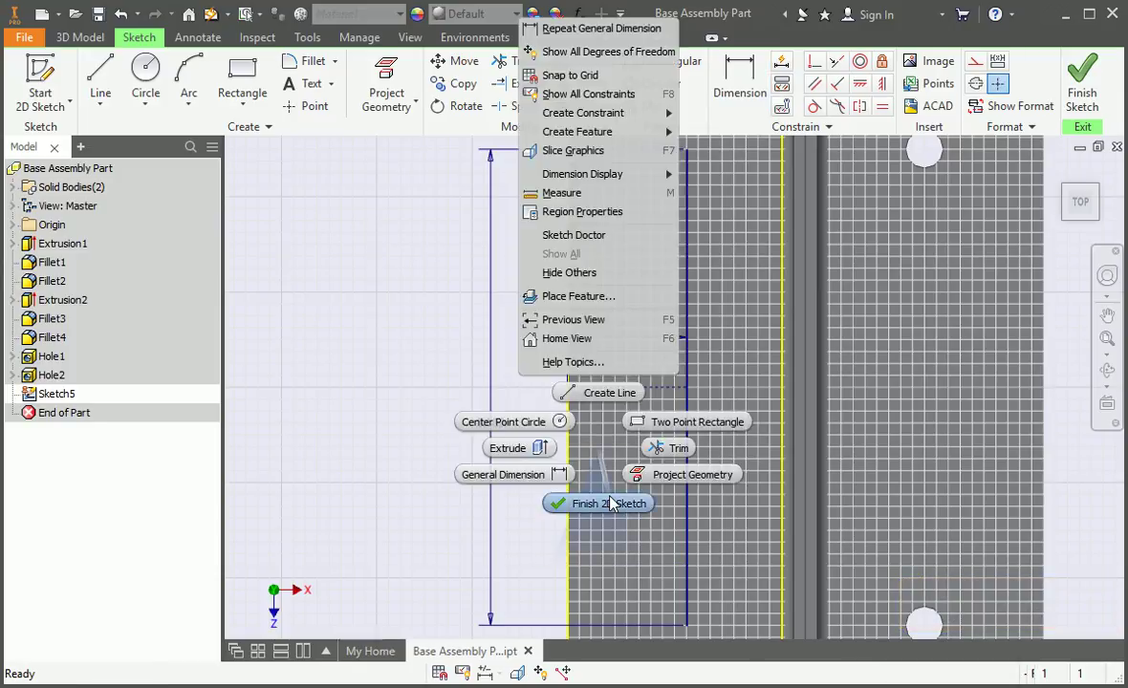
pyautogui.click(597, 504)
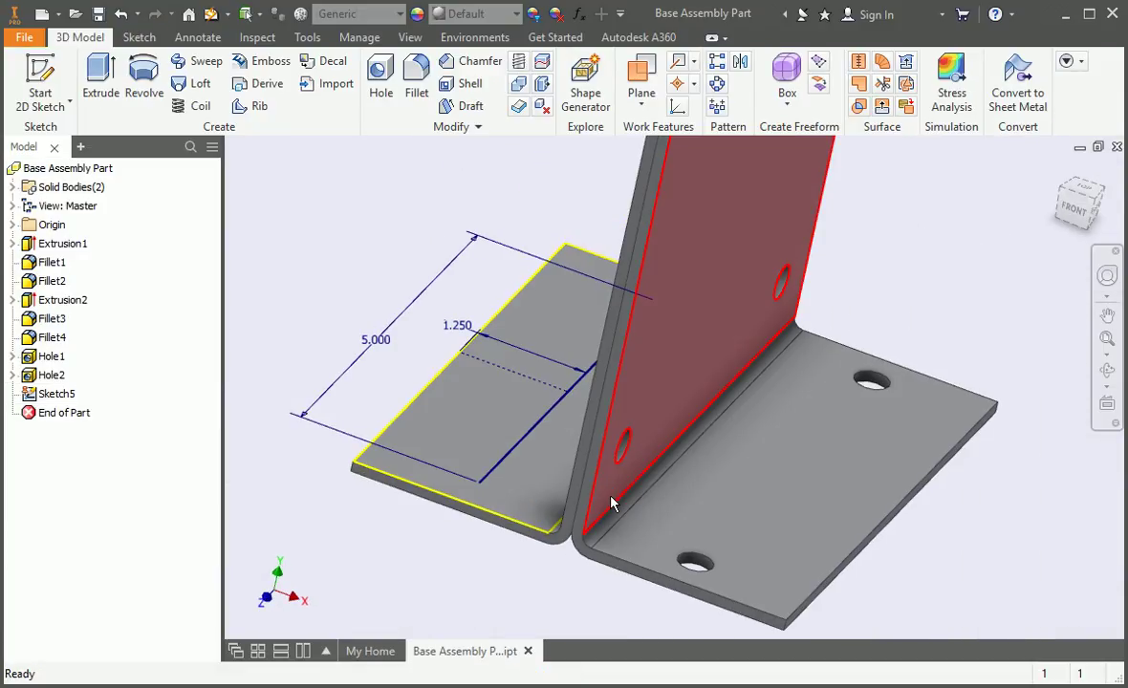
pyautogui.moveTo(380, 79)
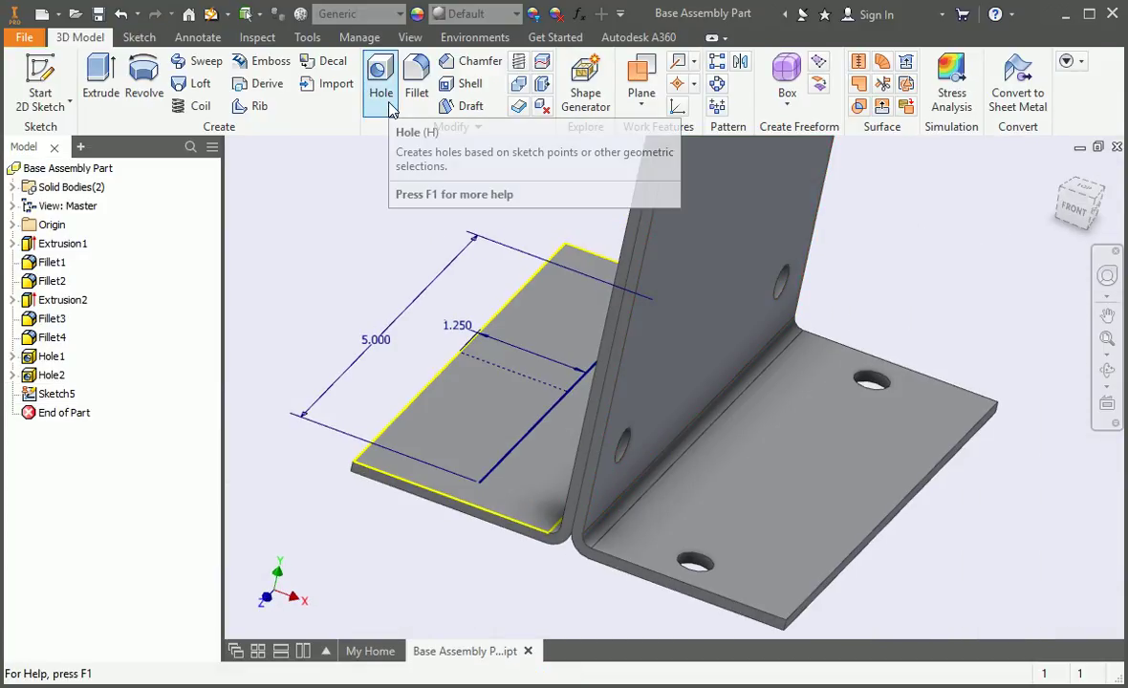
# - Add 3/8 flat-head through holes at both ends of Sketch5's line
pyautogui.click(380, 81)
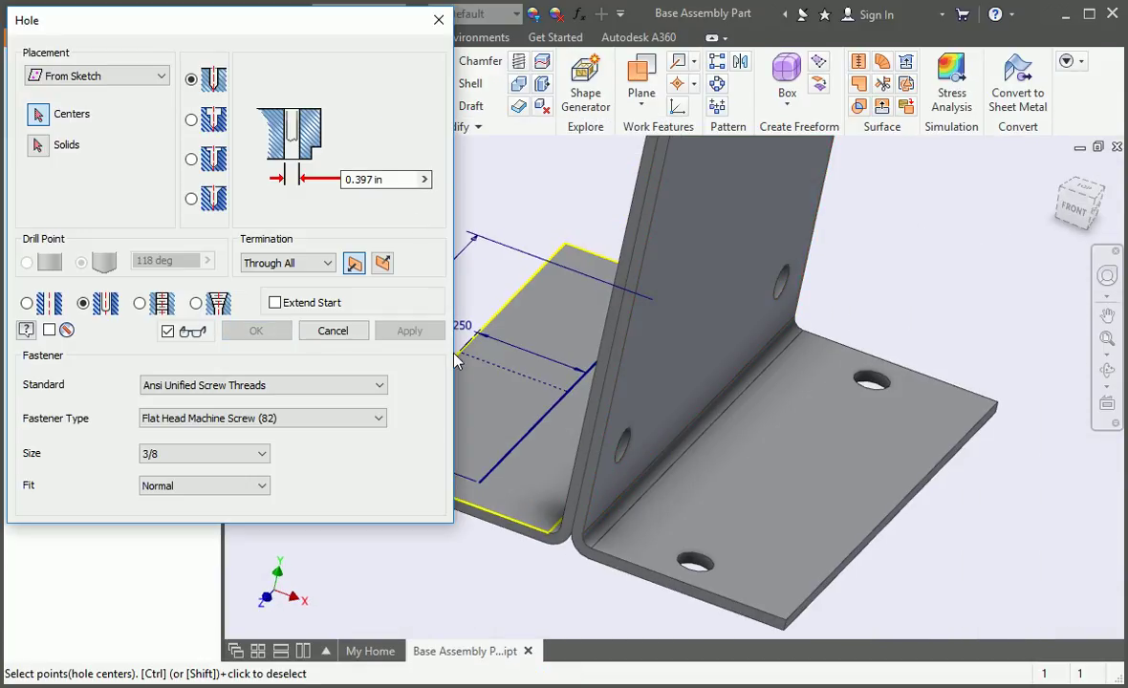
pyautogui.click(476, 483)
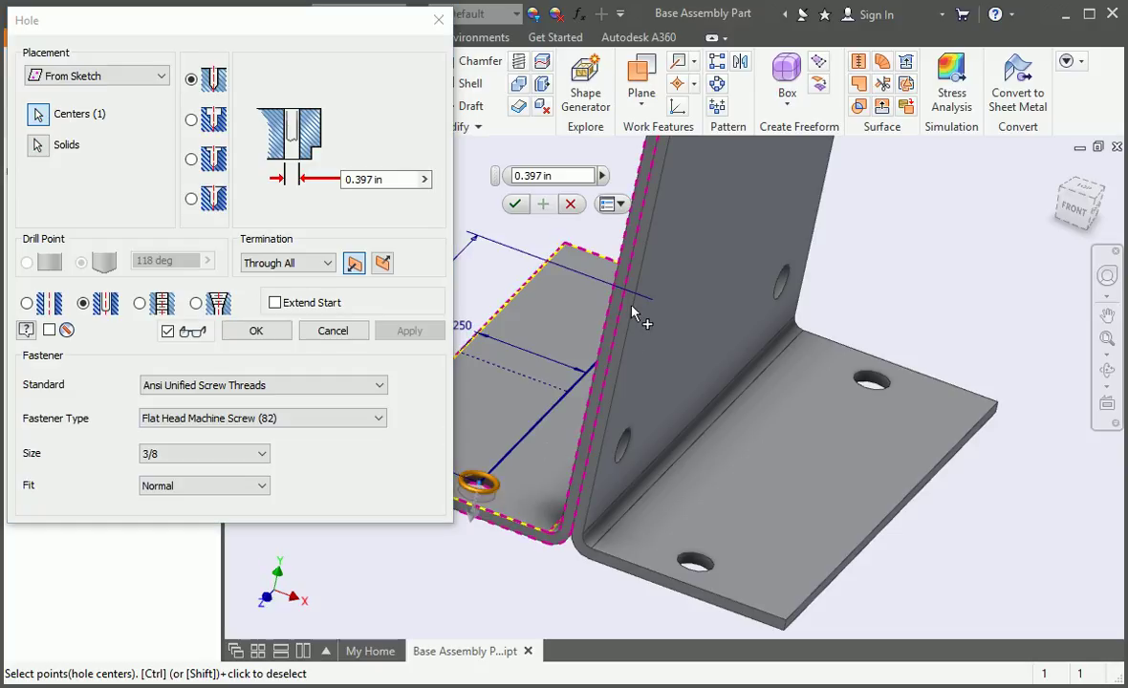
pyautogui.click(655, 301)
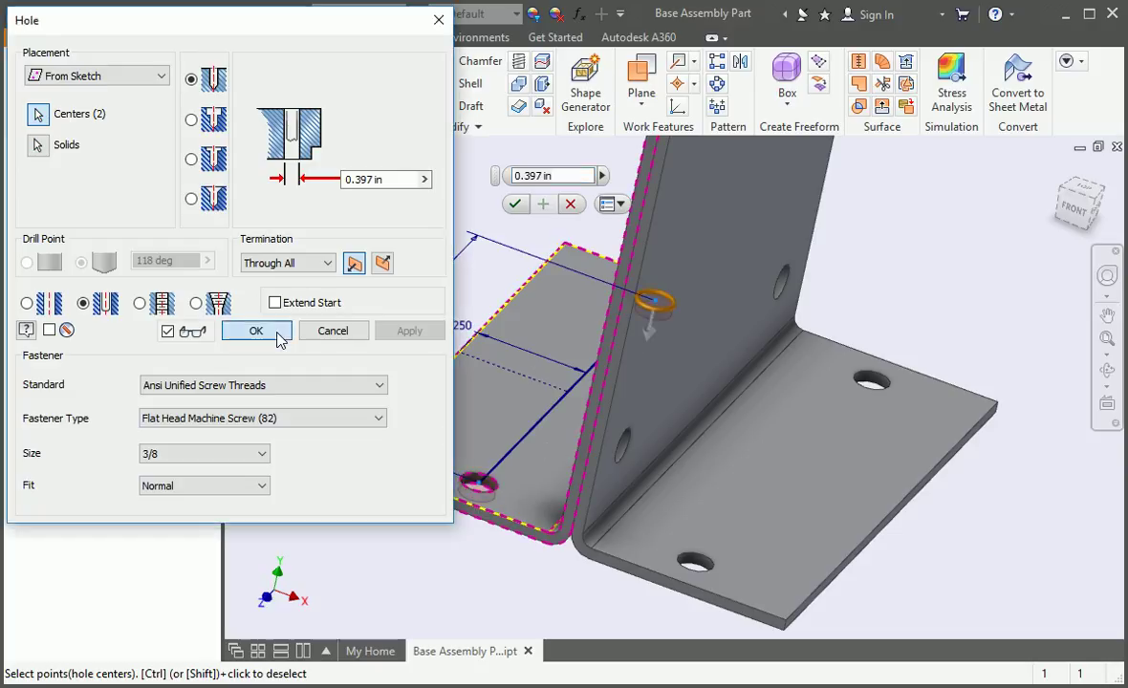
pyautogui.click(255, 331)
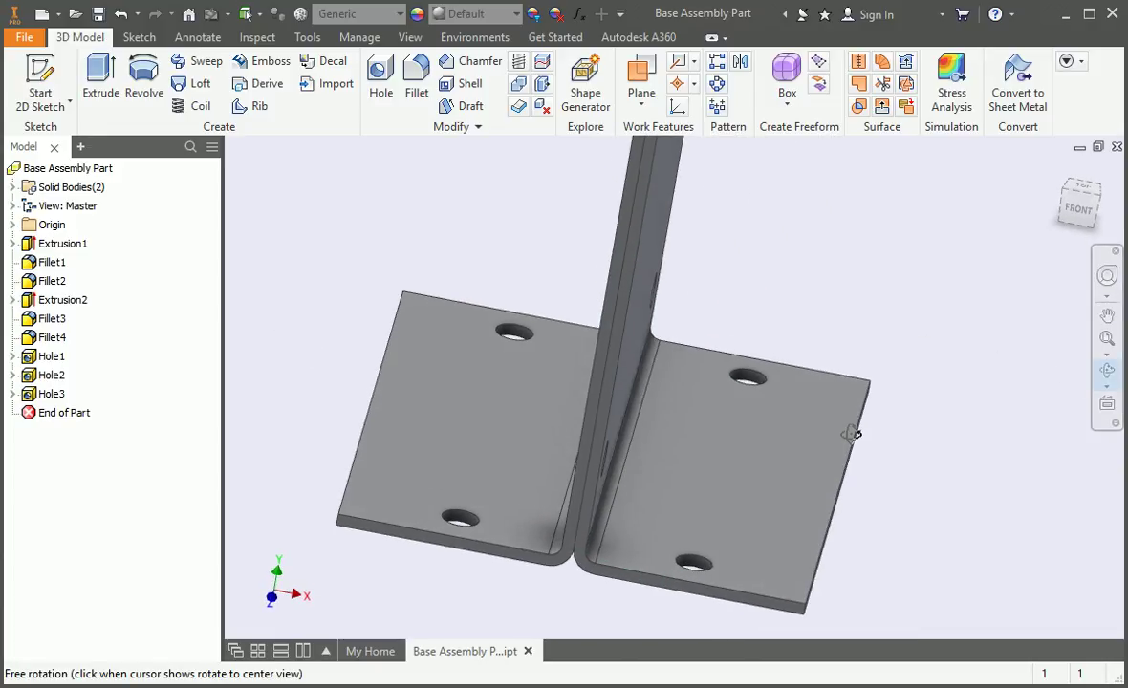
# - Fillet both top corner edges of the upright with radius d4/2 to form an arch
pyautogui.moveTo(851, 433); pyautogui.dragTo(906, 360)
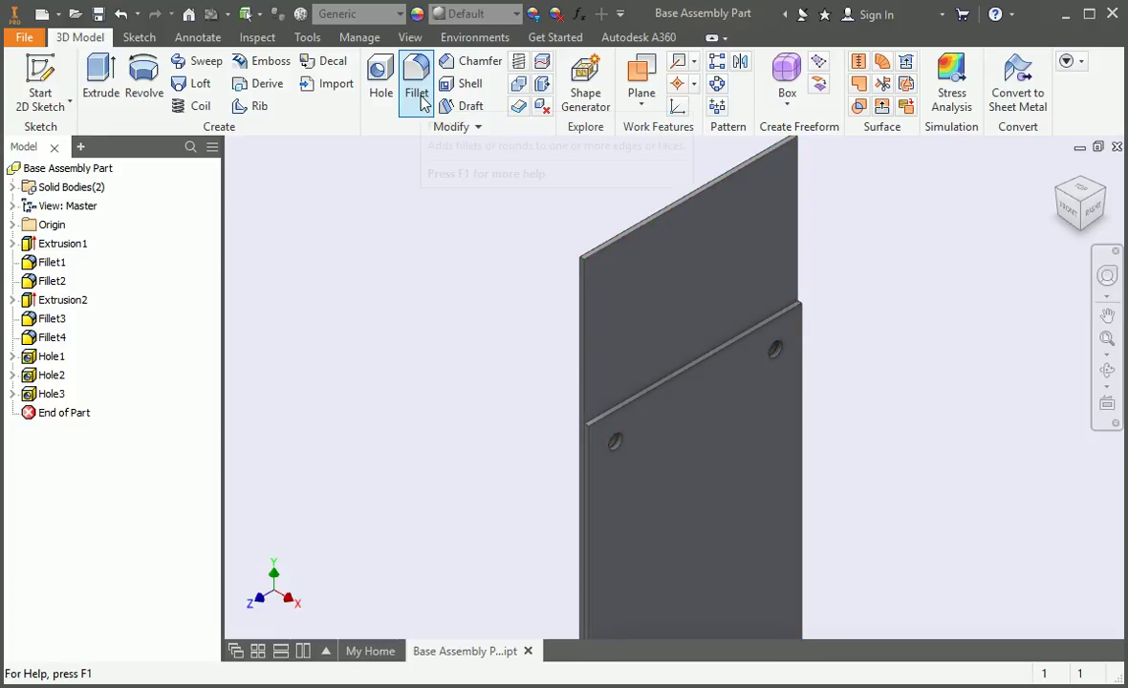
pyautogui.click(416, 81)
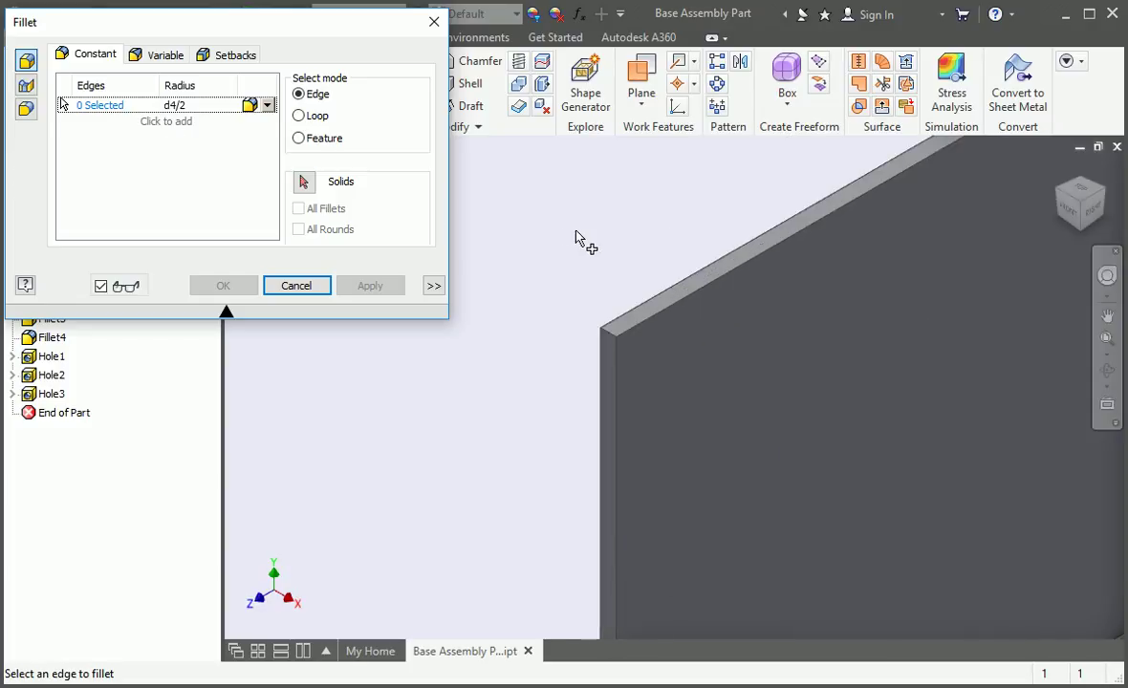
pyautogui.moveTo(648, 430)
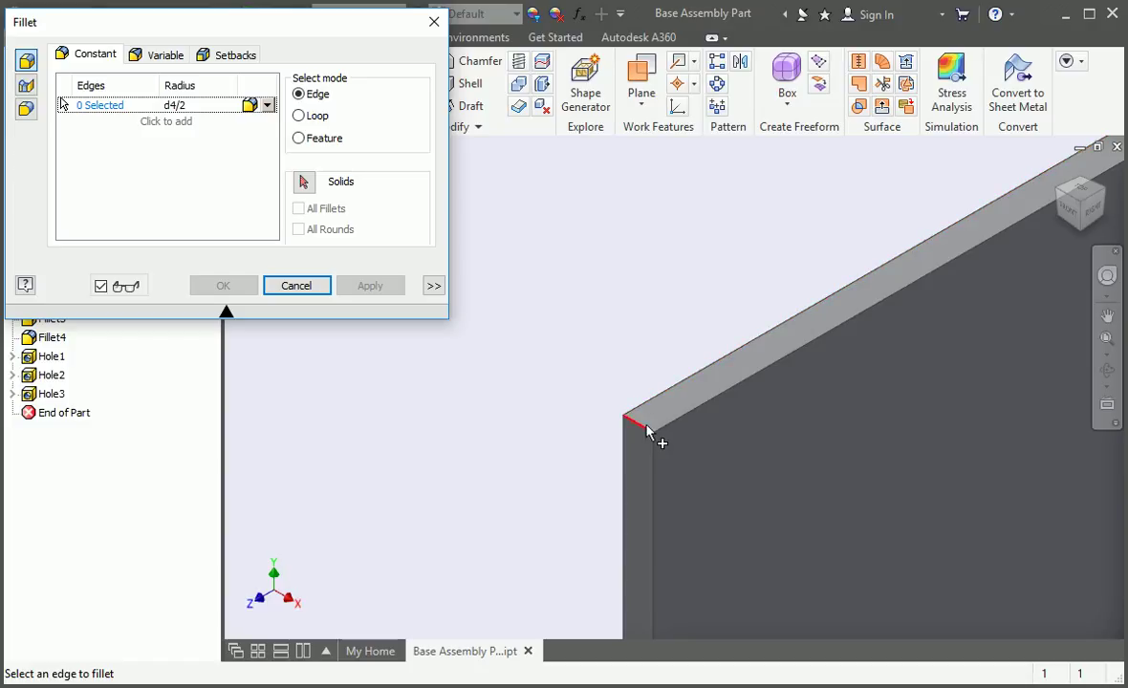
pyautogui.click(640, 425)
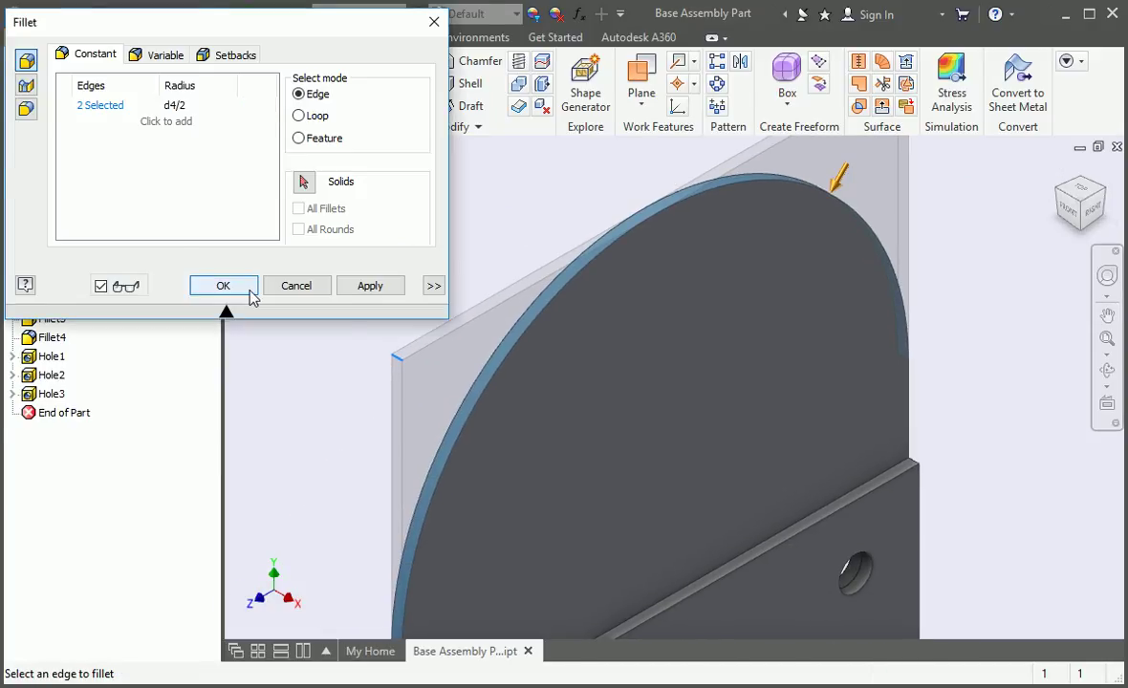
pyautogui.click(222, 285)
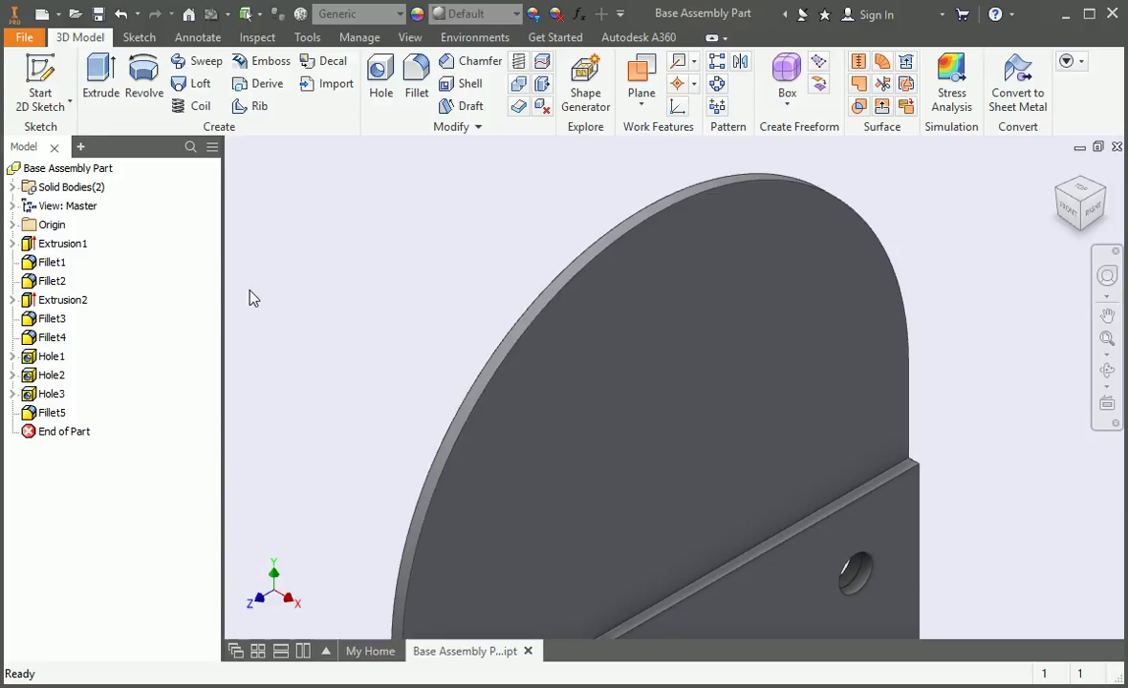
pyautogui.click(611, 373)
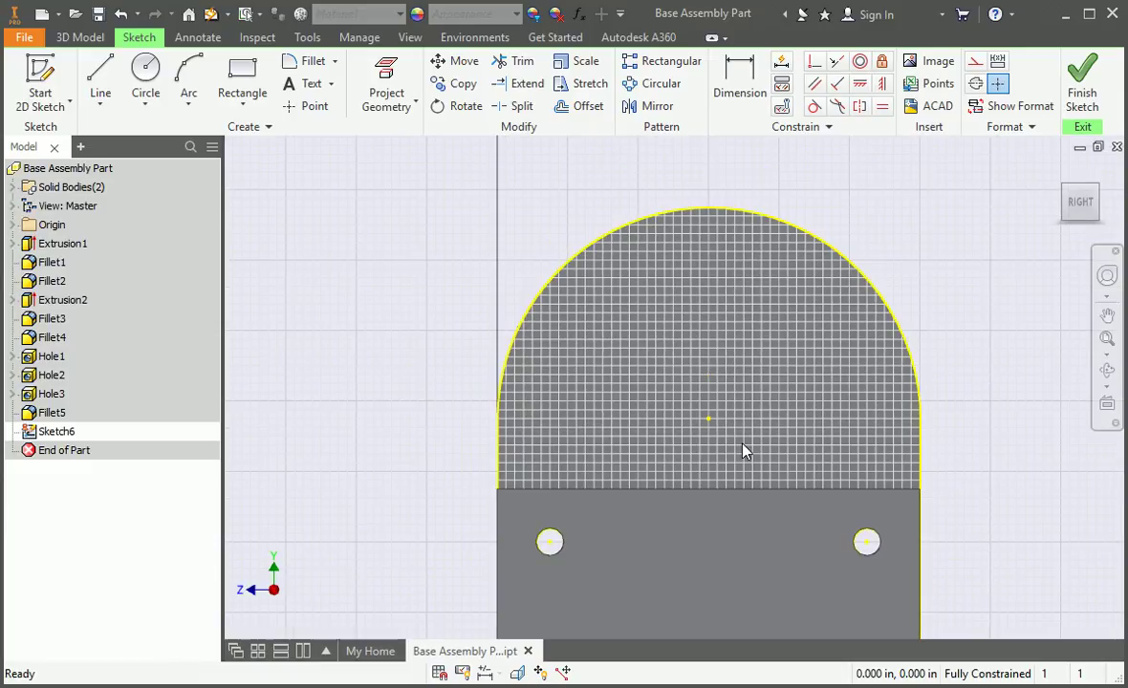
# - Draw concentric circles with a horizontal centre line, and trim away their lower halves
pyautogui.rightClick(746, 450)
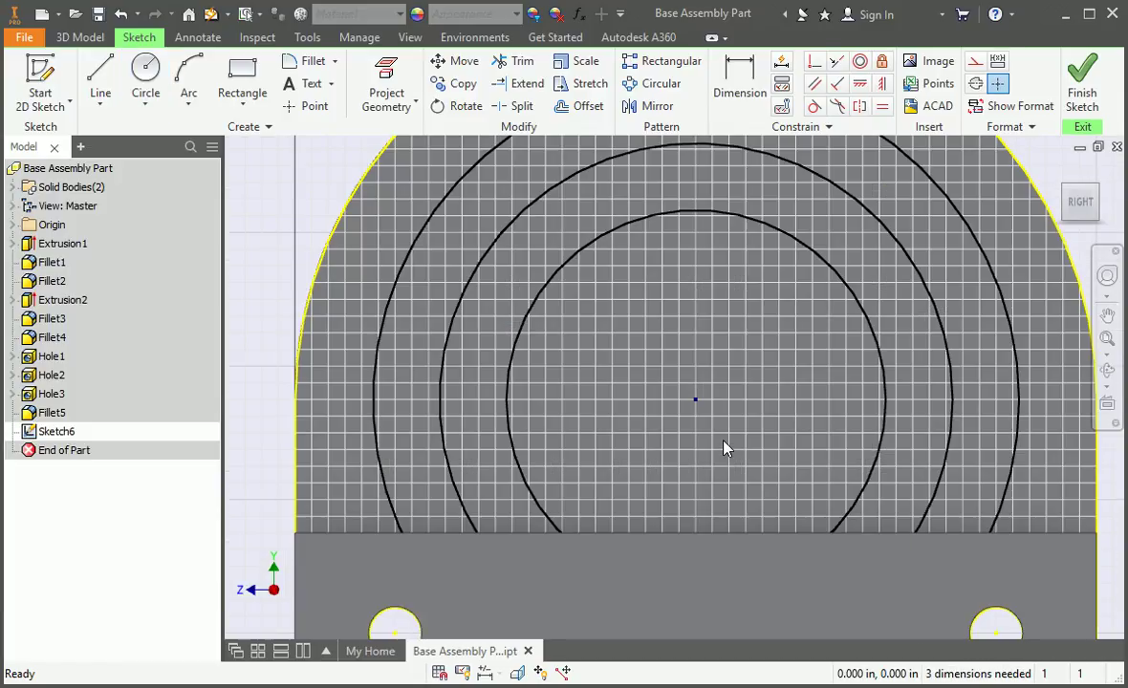
pyautogui.click(99, 79)
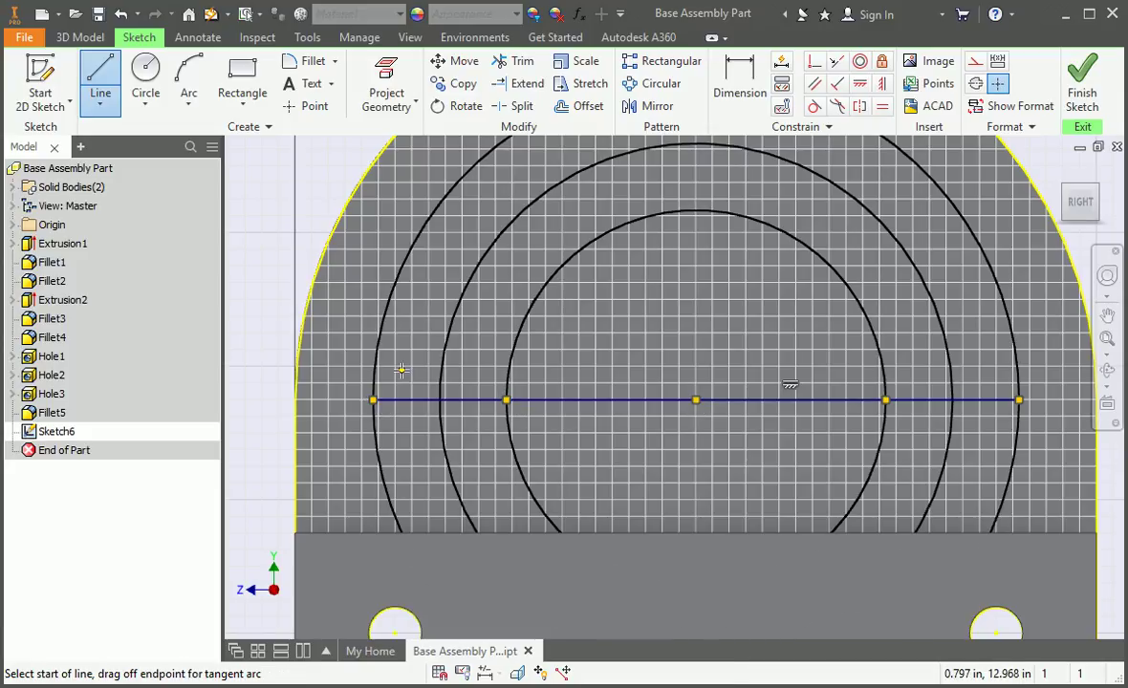
pyautogui.click(523, 61)
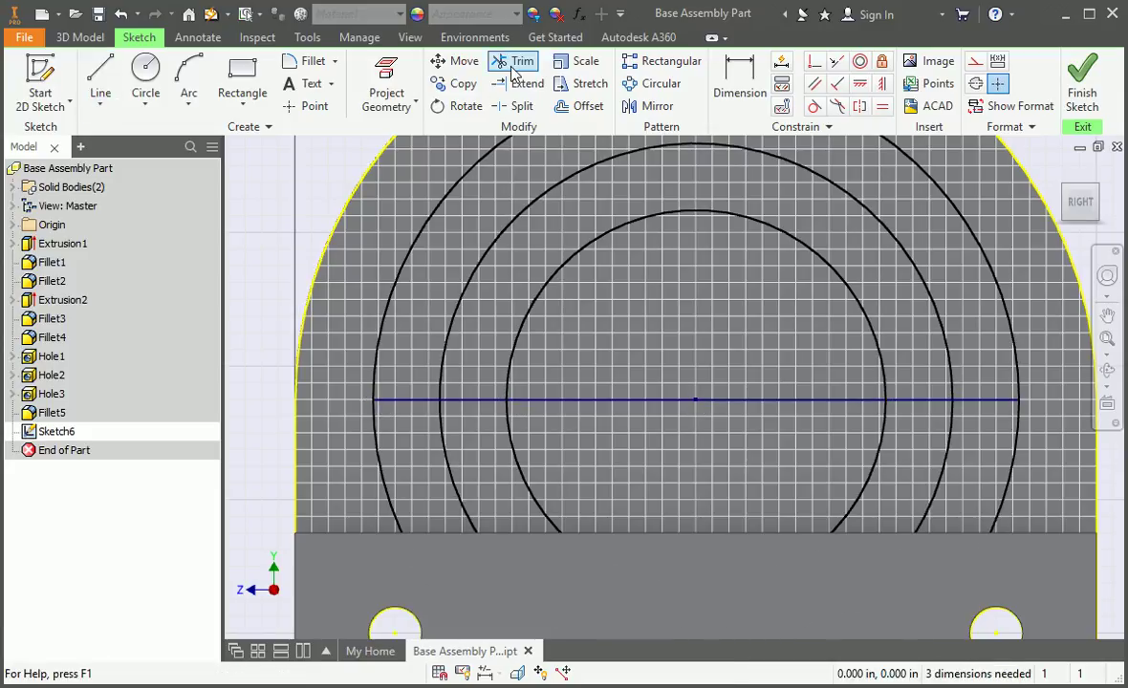
pyautogui.click(523, 60)
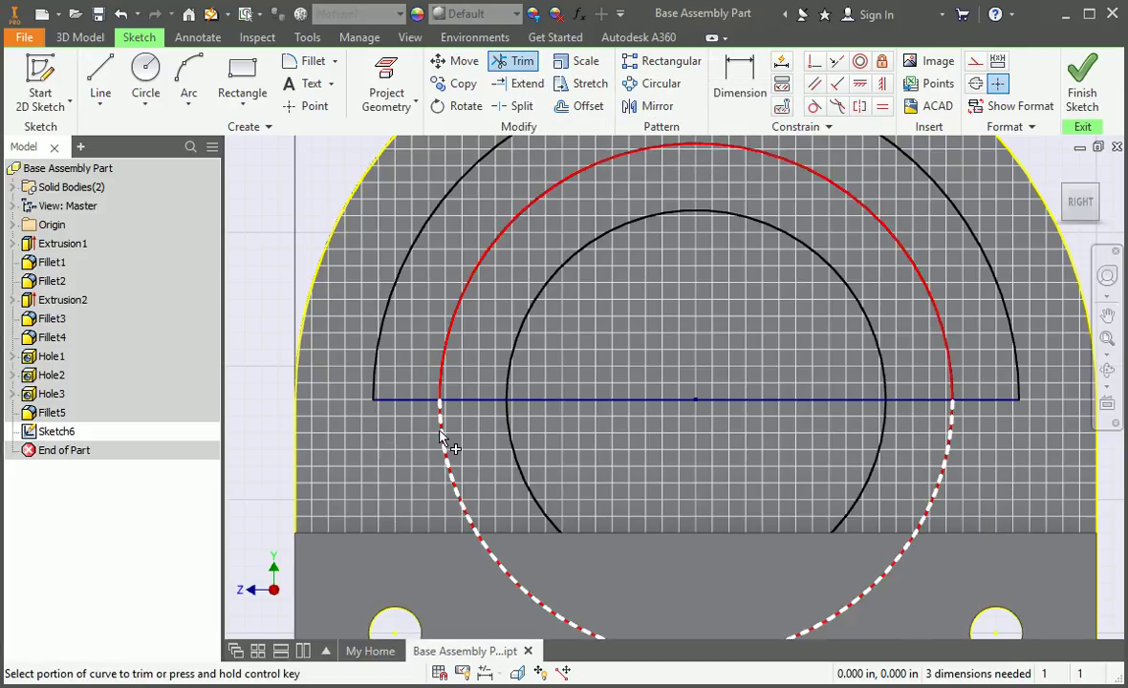
pyautogui.click(442, 438)
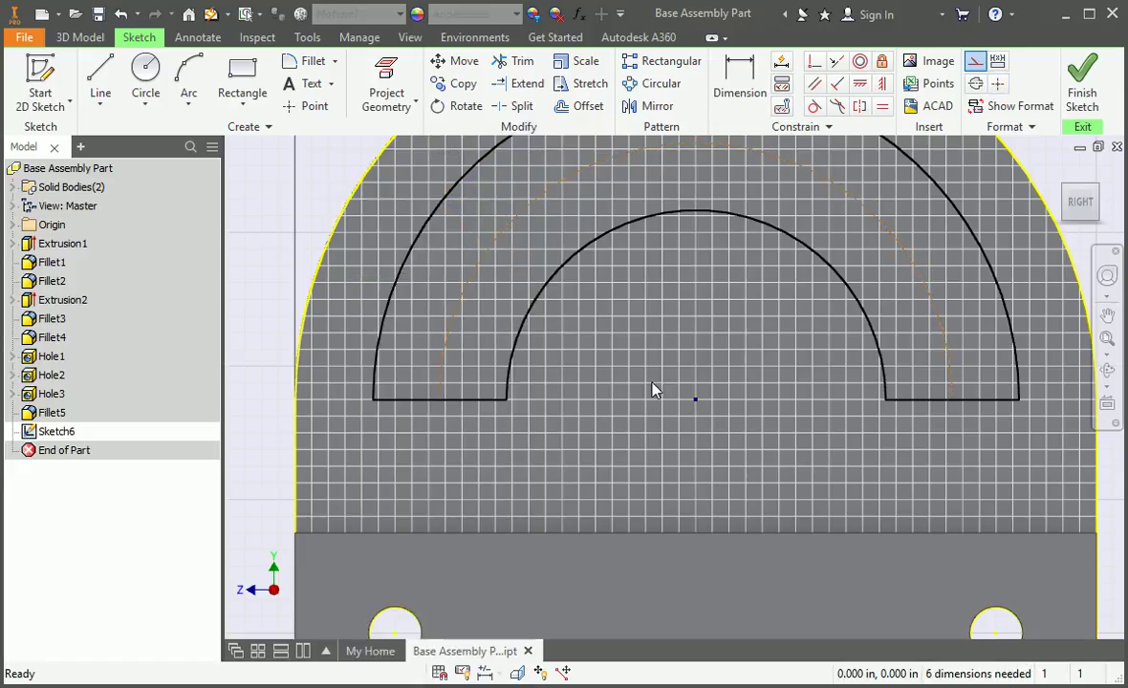
pyautogui.click(99, 76)
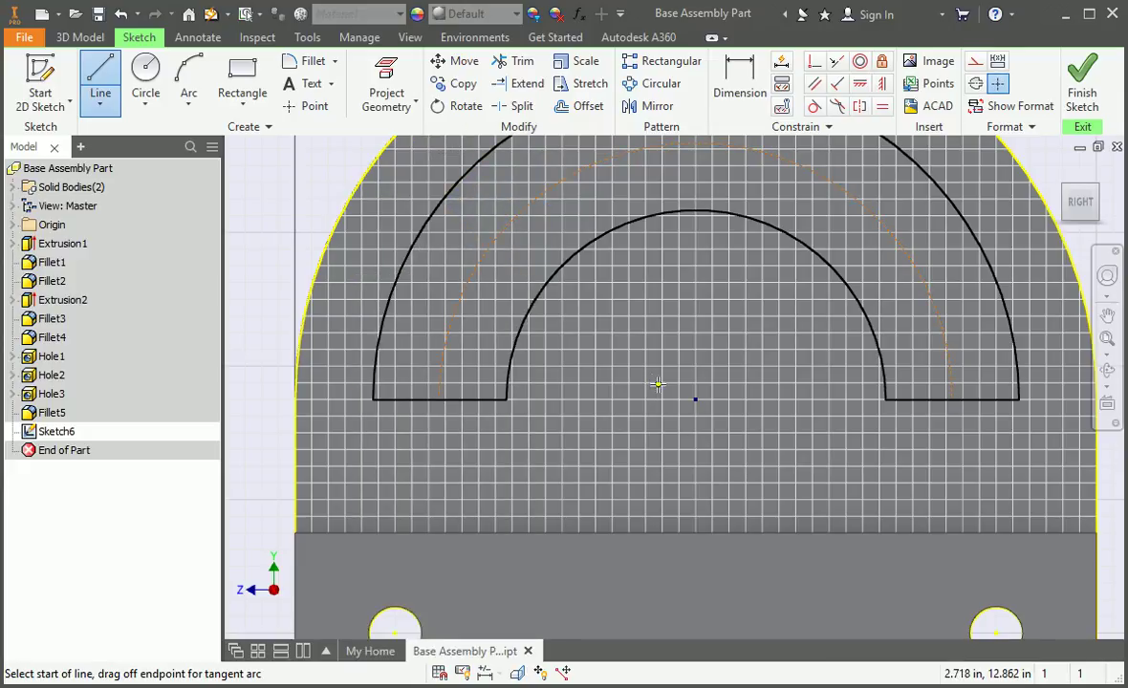
# - Draw a construction baseline from the arc centre to the inner arc's end
pyautogui.click(521, 393)
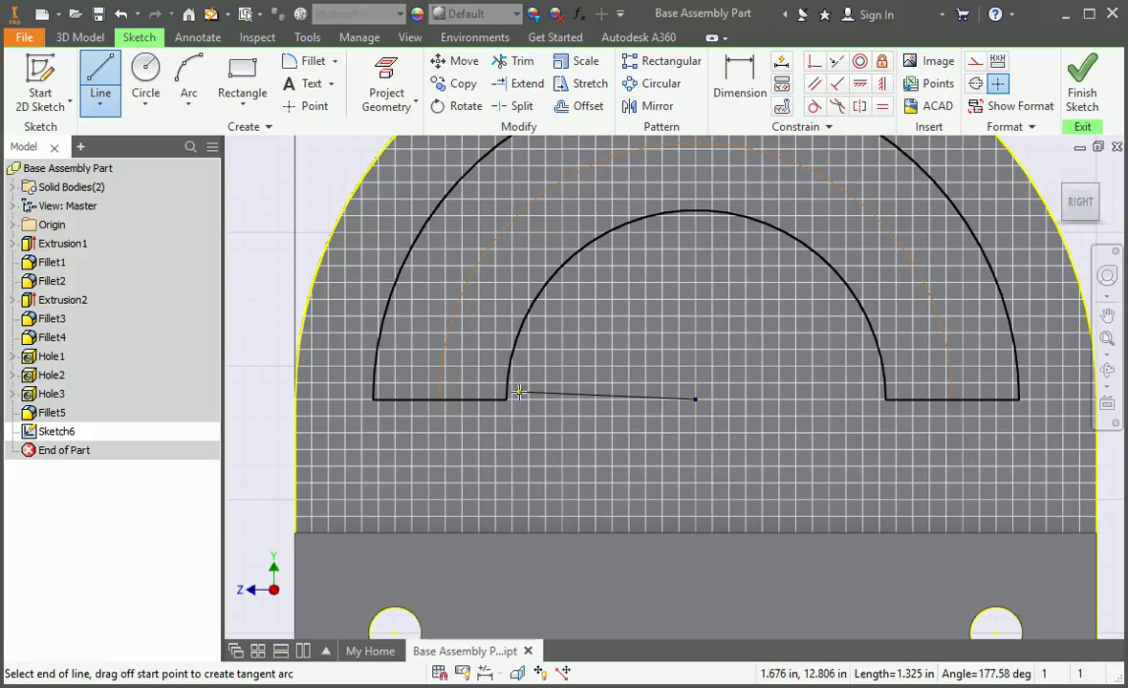
pyautogui.click(696, 399)
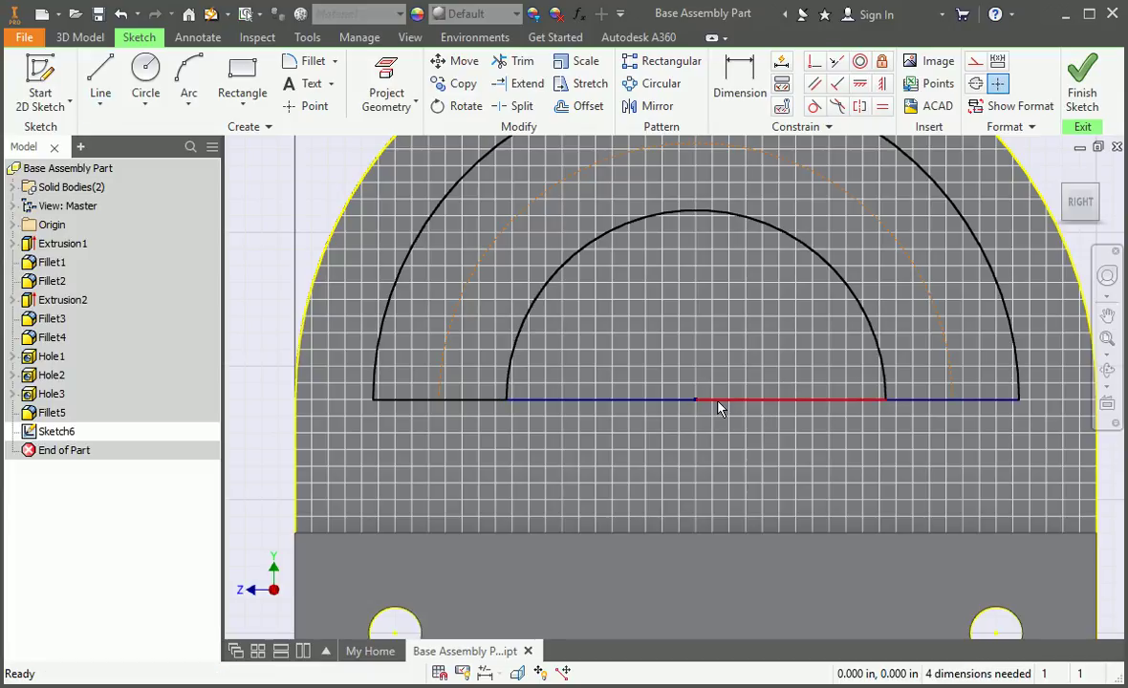
pyautogui.rightClick(695, 399)
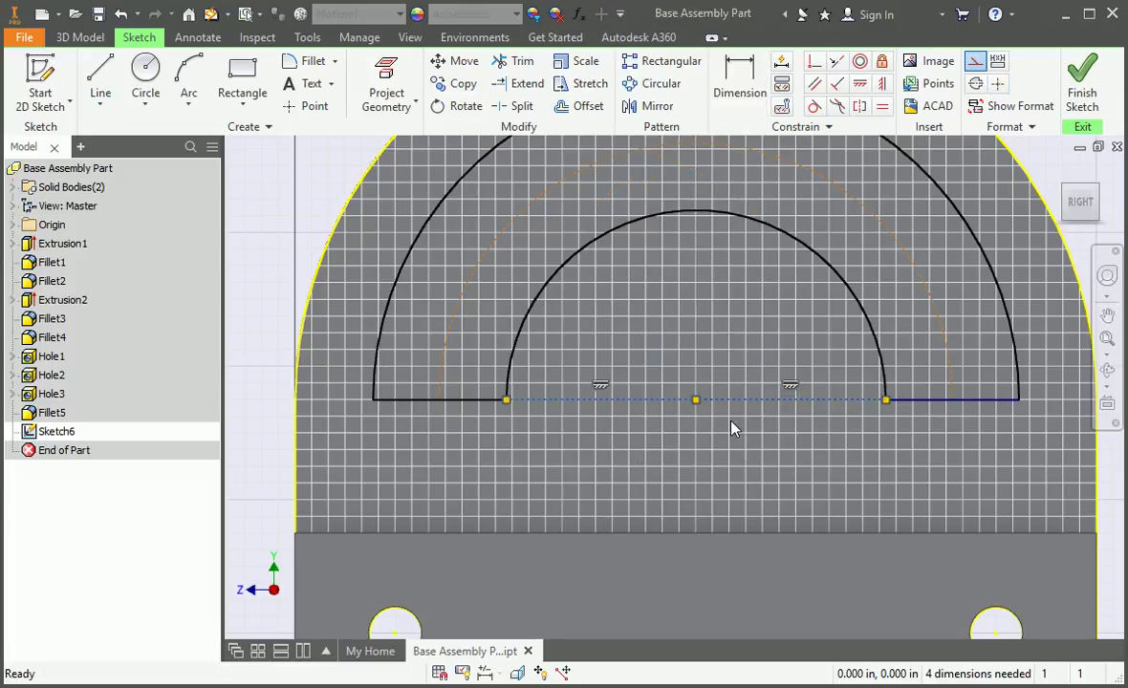
pyautogui.click(439, 400)
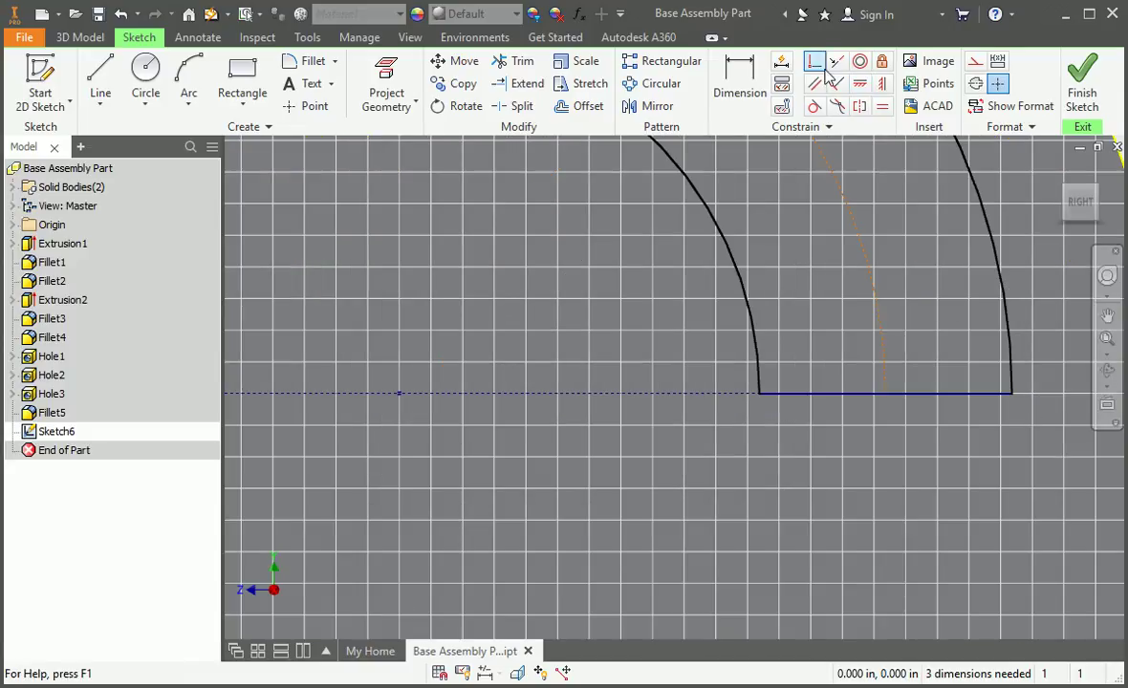
# - Make the baseline coincident with the centreline arc end and dimension the slot 0.400 in wide
pyautogui.click(815, 61)
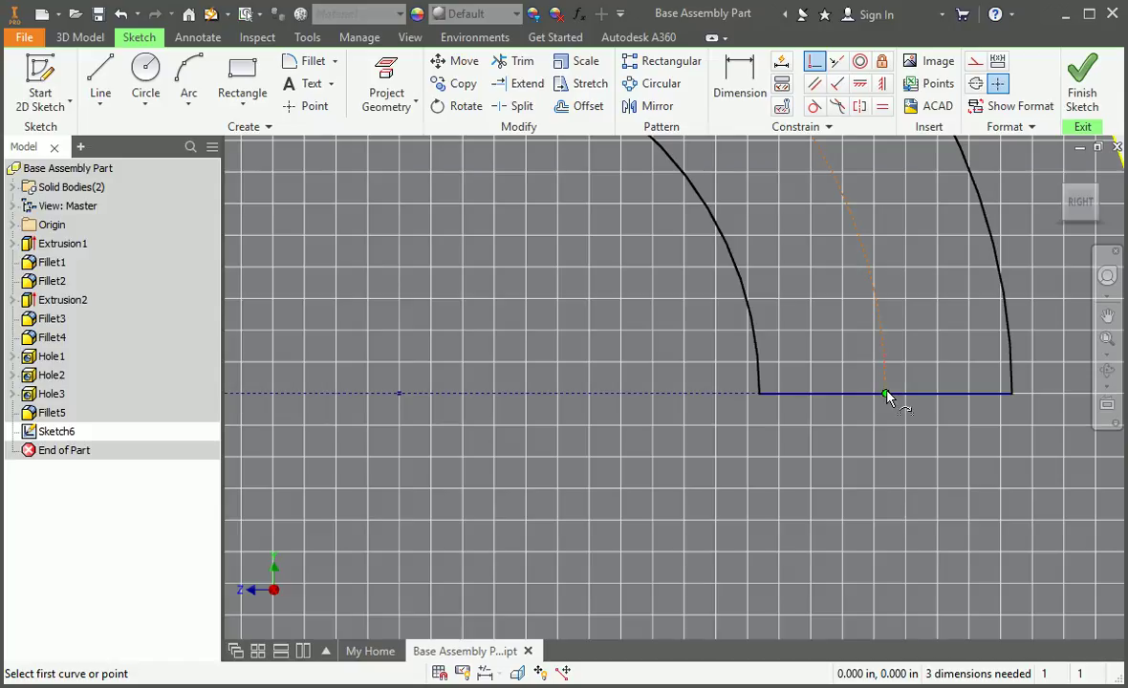
pyautogui.click(885, 394)
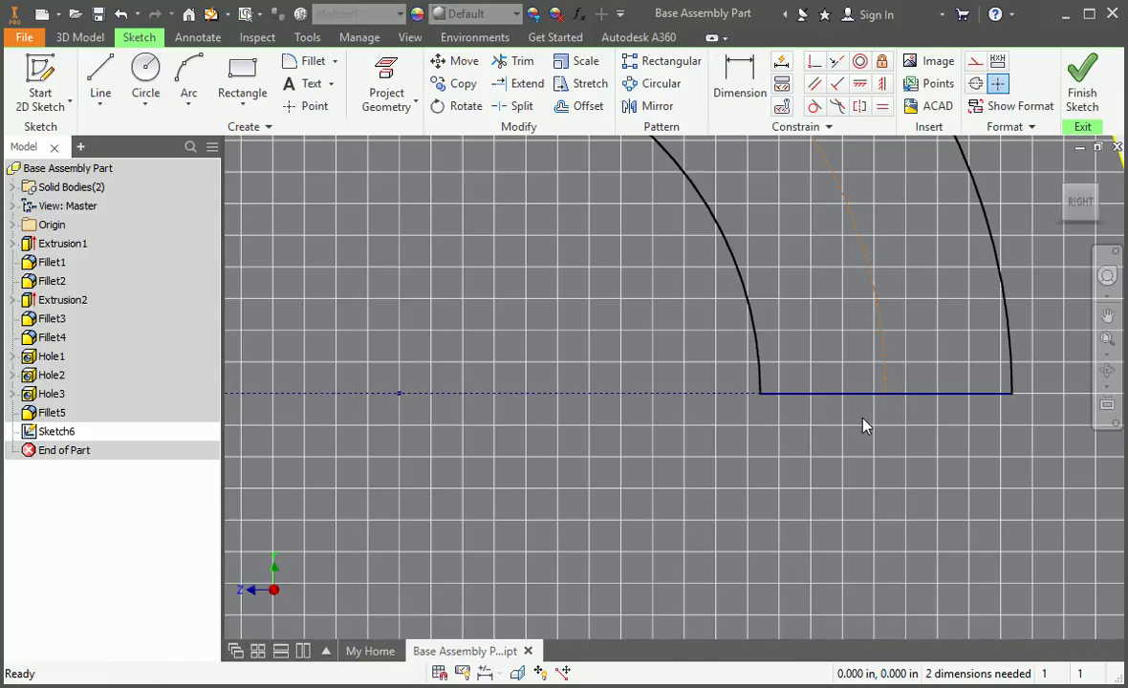
pyautogui.click(740, 92)
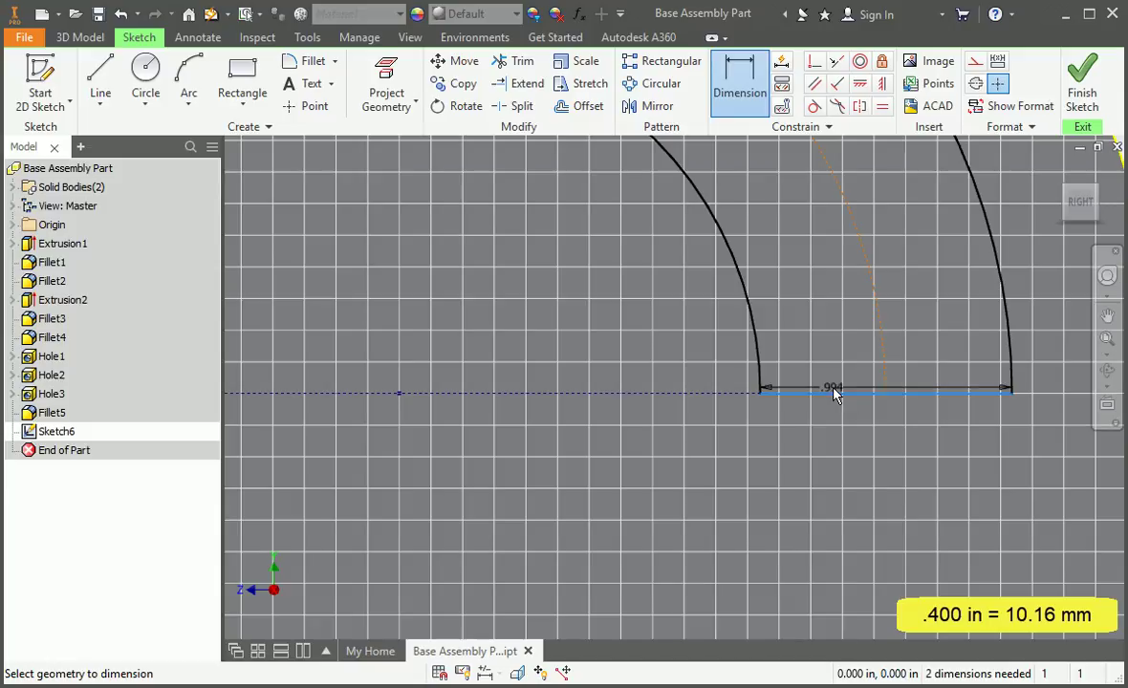
pyautogui.click(835, 394)
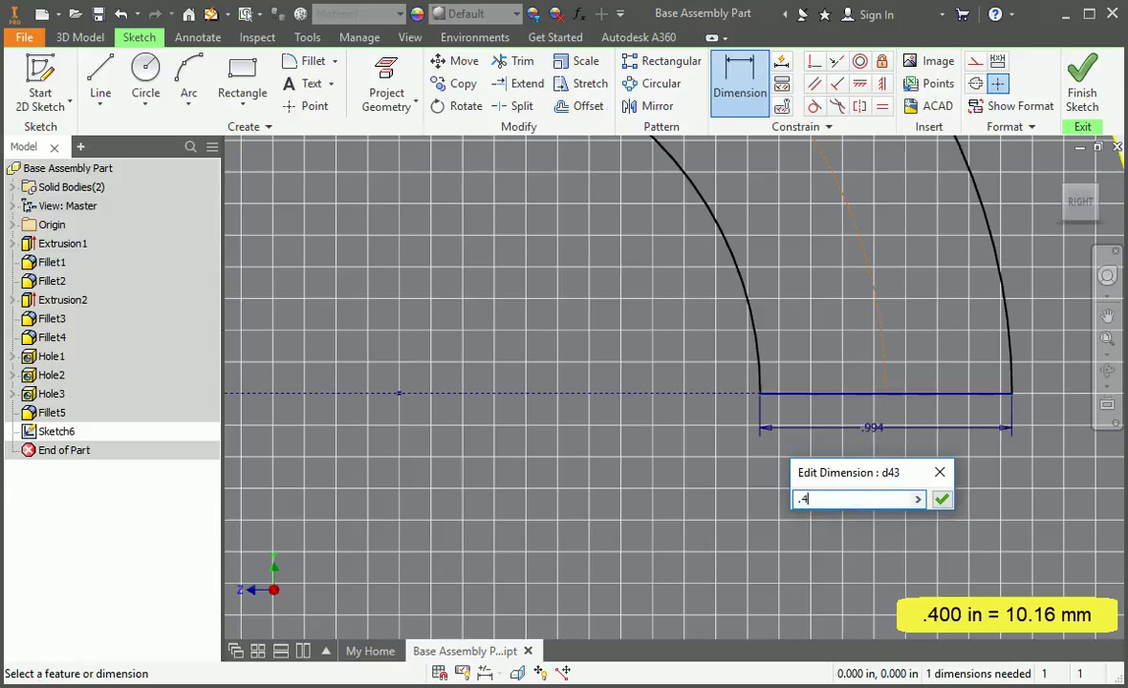
pyautogui.click(940, 499)
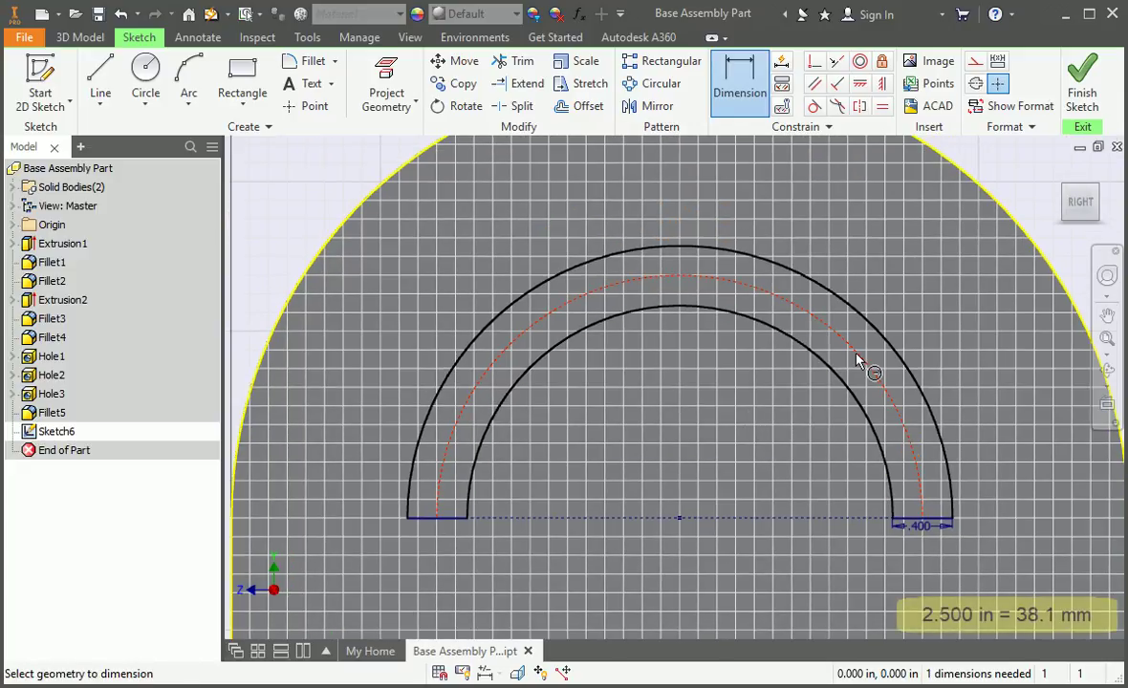
pyautogui.click(856, 345)
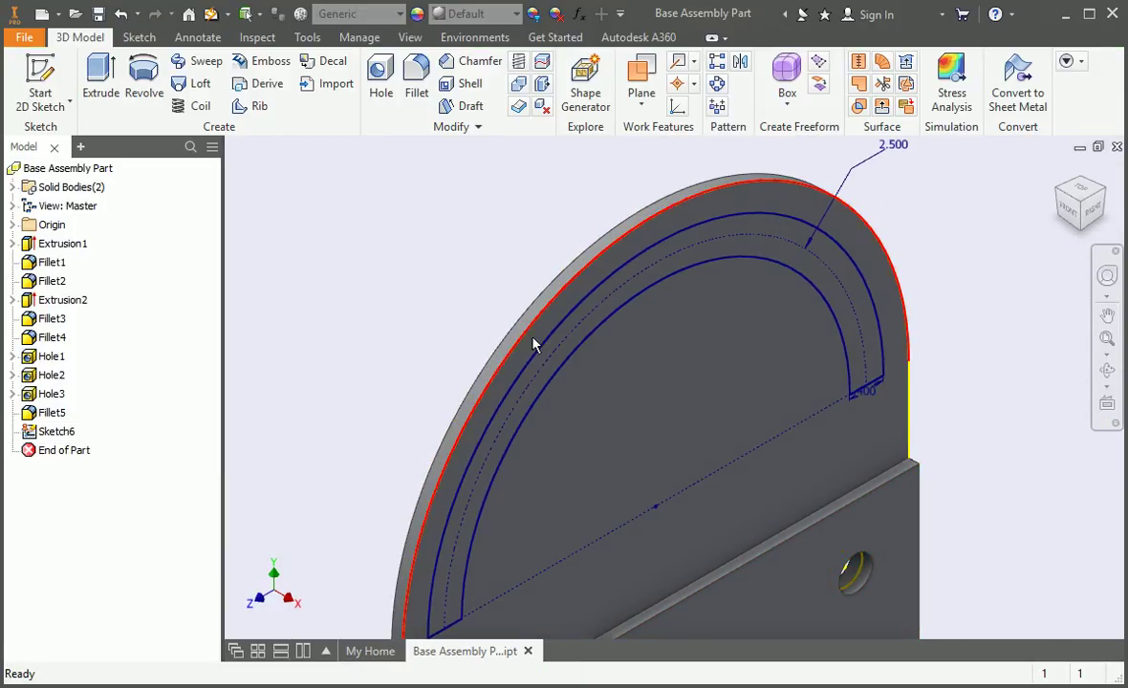
# - Extrude-cut the half-ring slot profile through all material
pyautogui.click(101, 81)
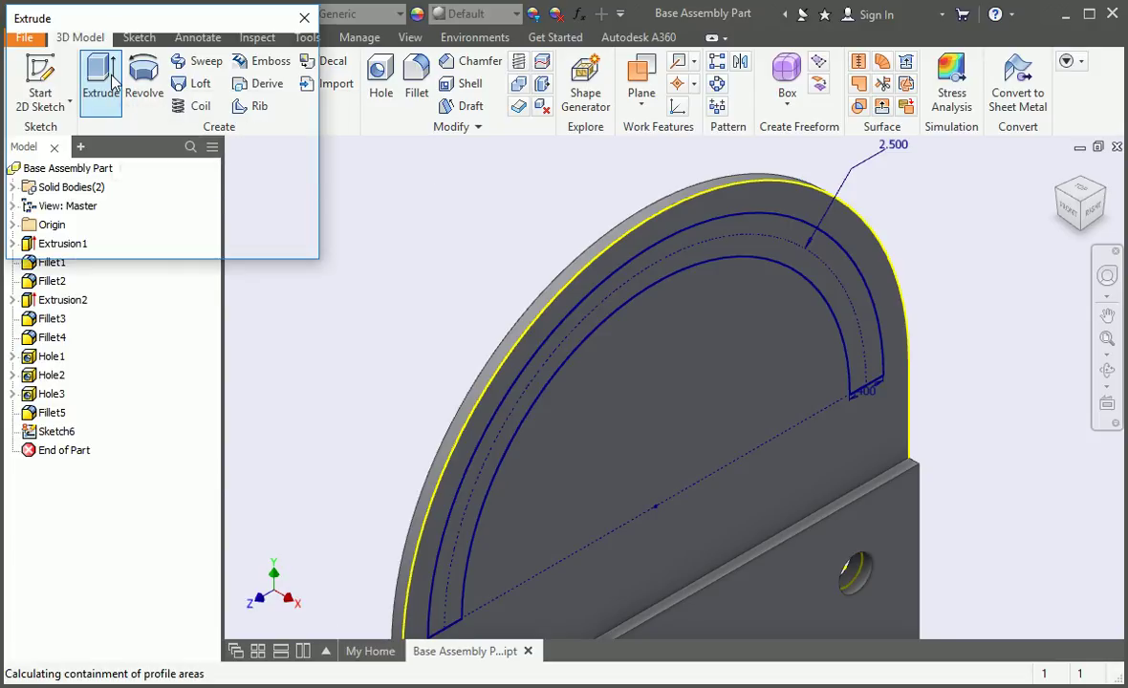
pyautogui.click(100, 81)
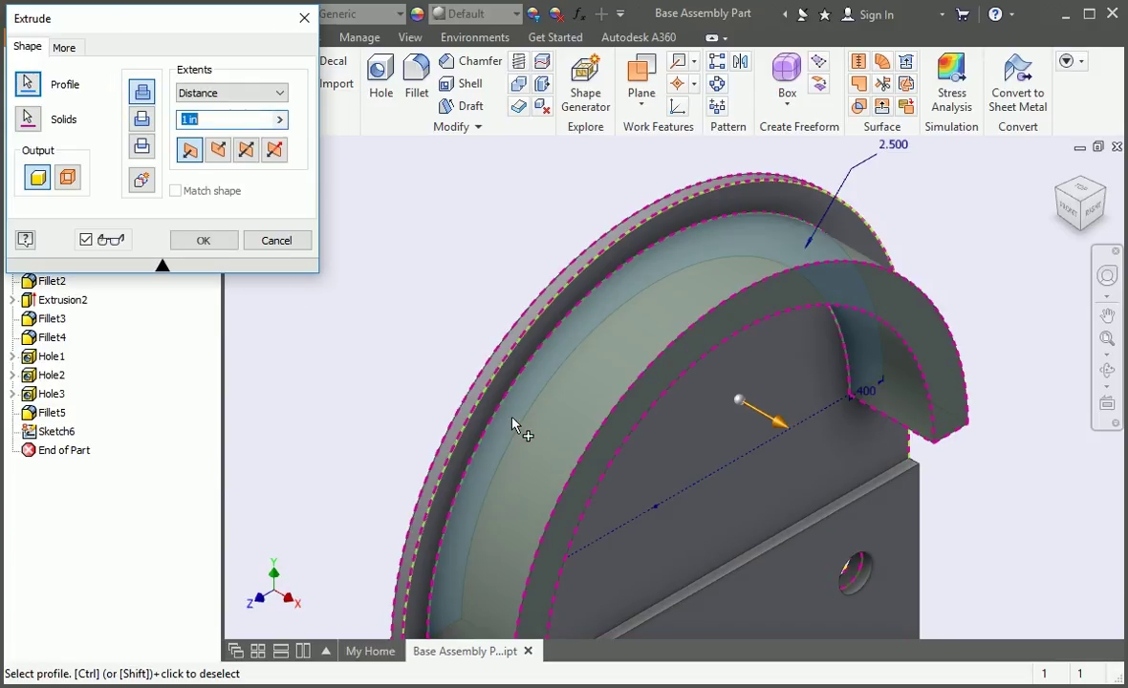
pyautogui.click(140, 119)
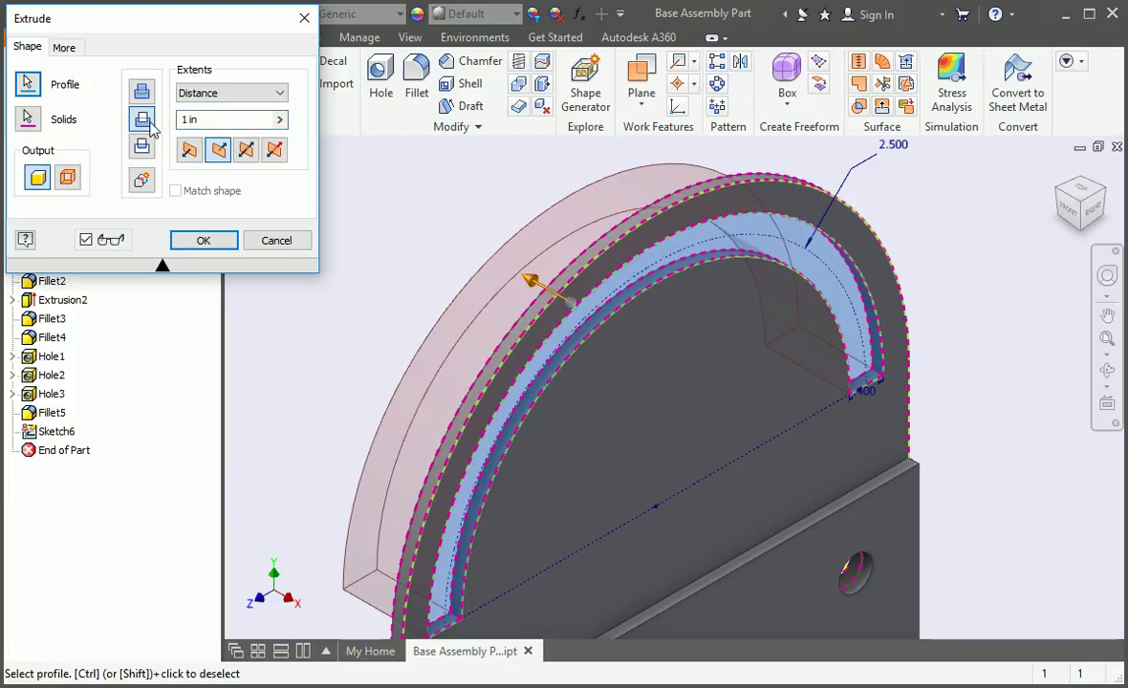
pyautogui.click(229, 93)
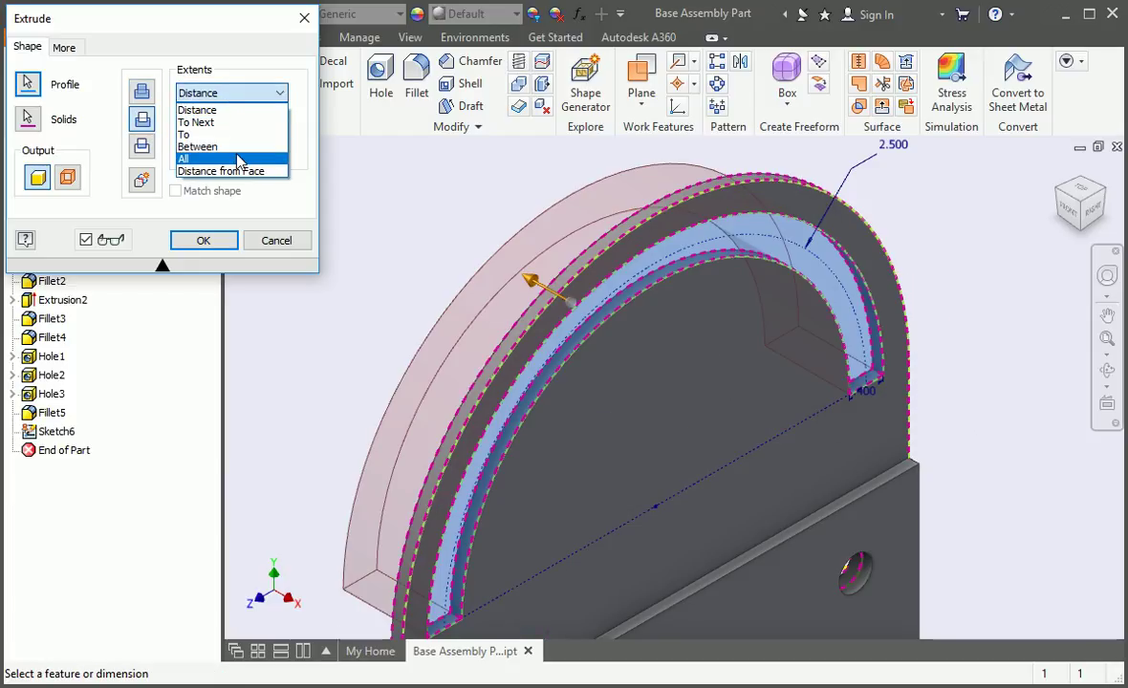
pyautogui.click(184, 159)
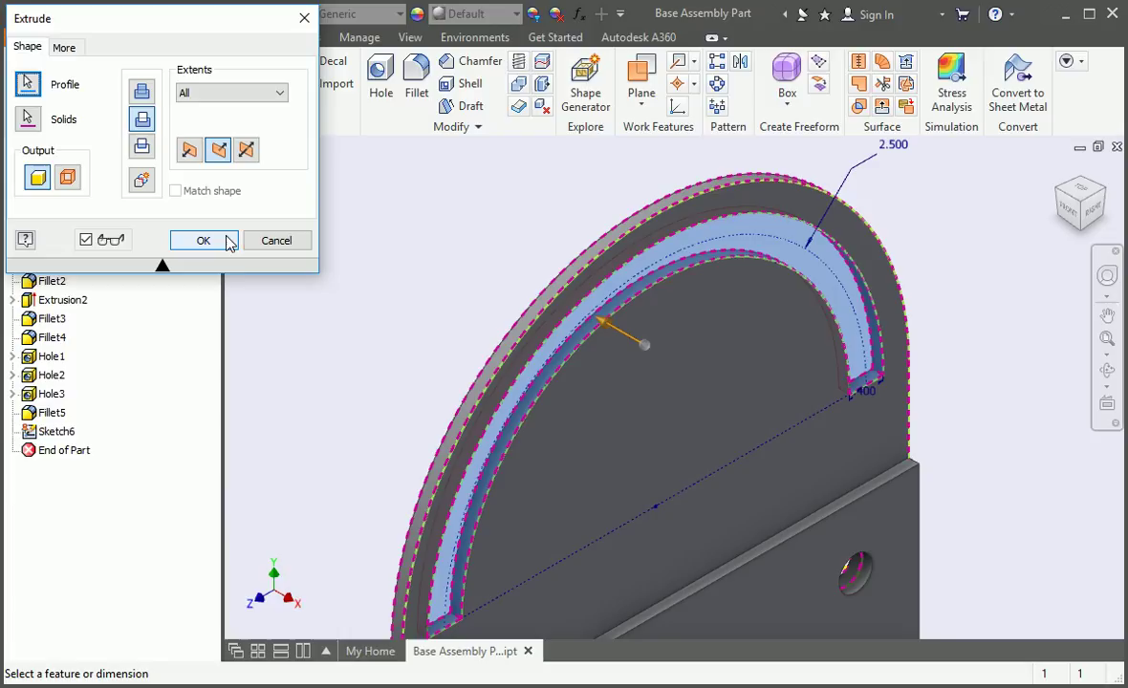
pyautogui.click(203, 240)
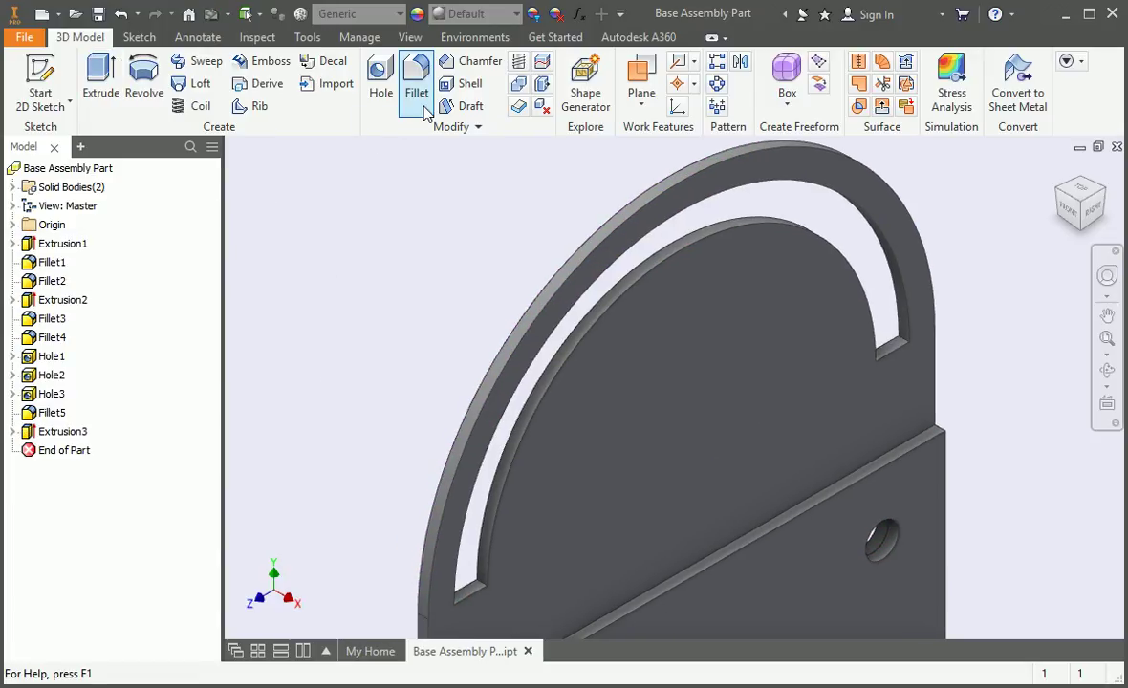
pyautogui.click(416, 80)
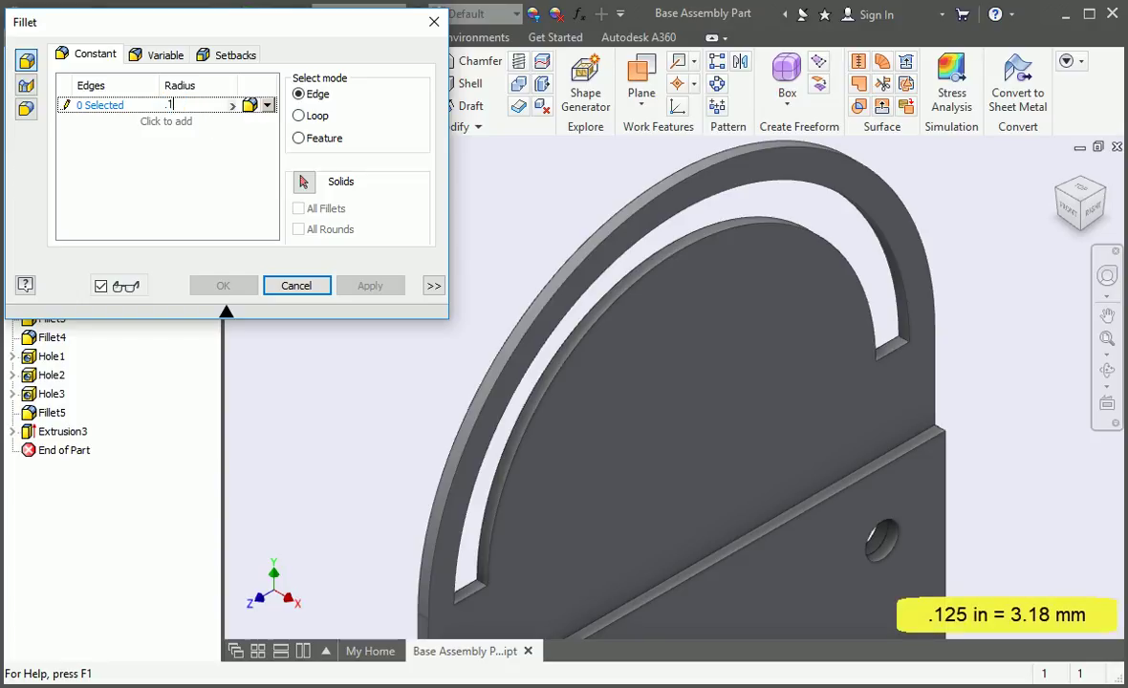
# - Fillet the four slot-end edges at 0.125 in, then show the slot sketch
pyautogui.write('125')
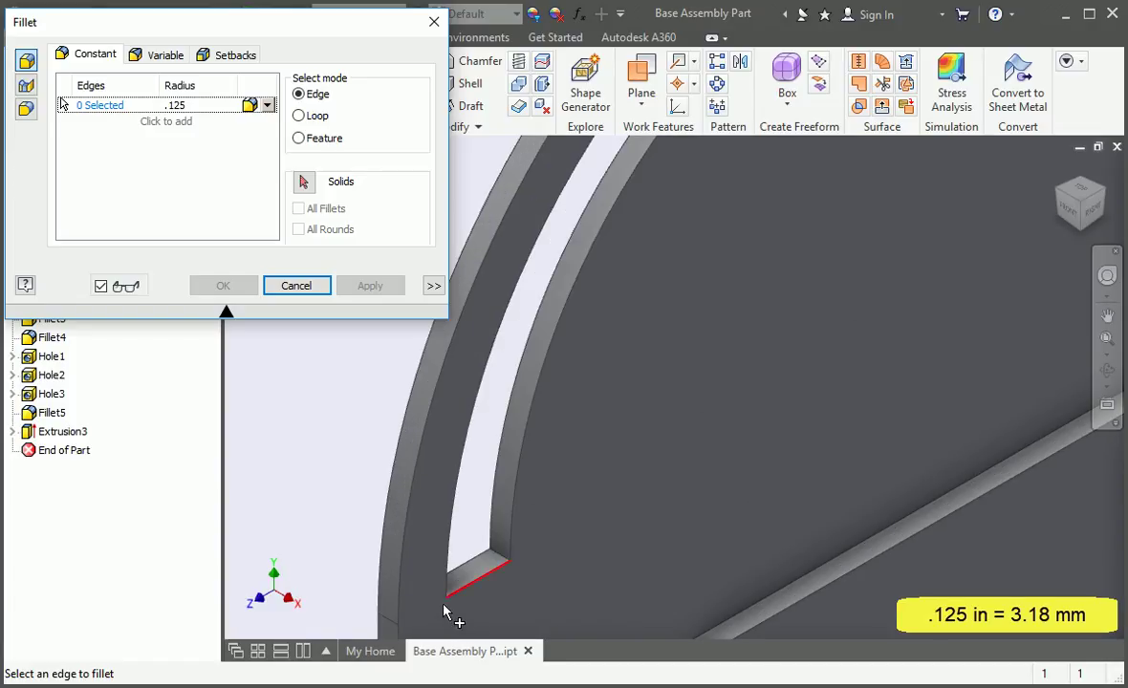
pyautogui.click(478, 573)
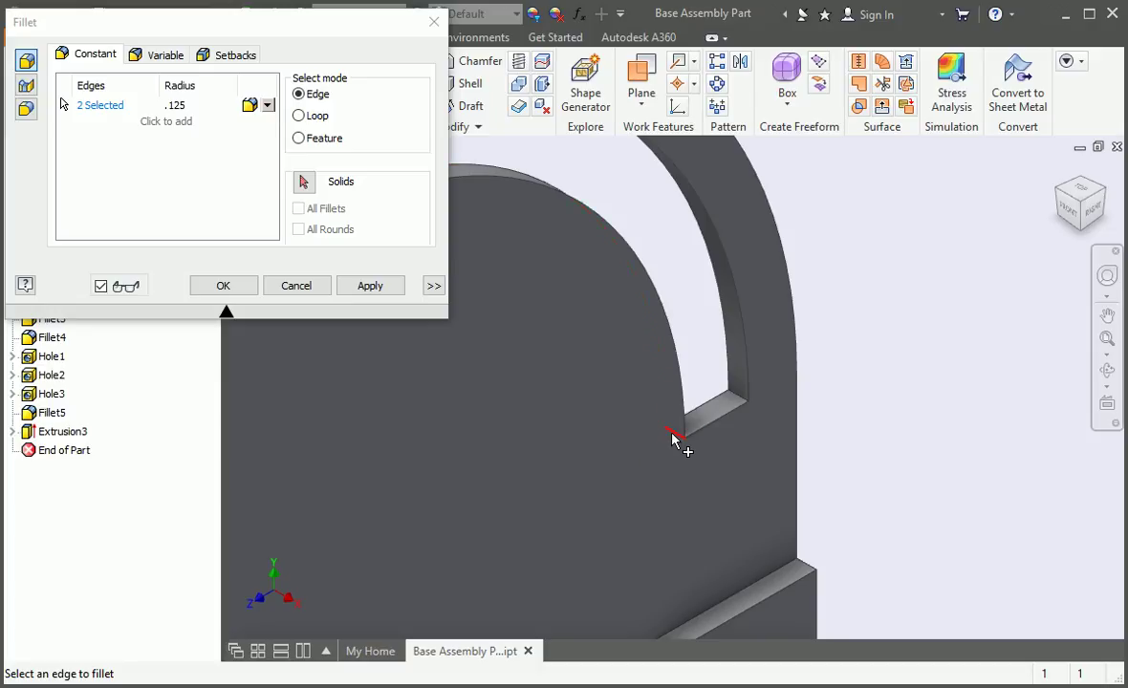
pyautogui.click(679, 431)
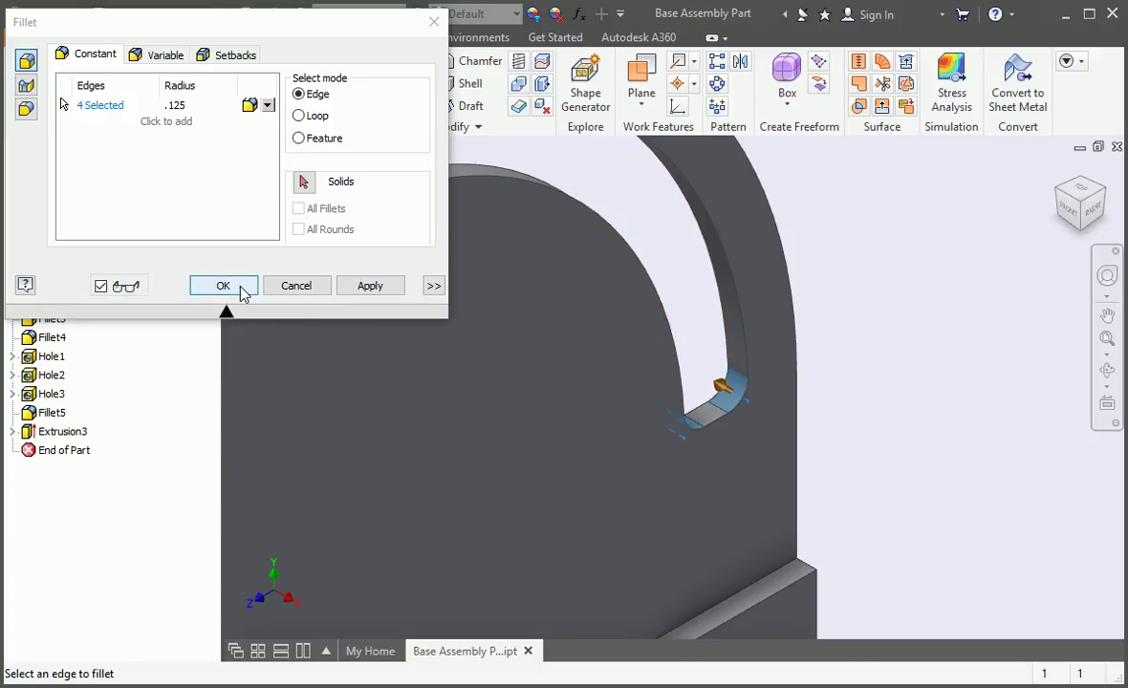
pyautogui.click(222, 284)
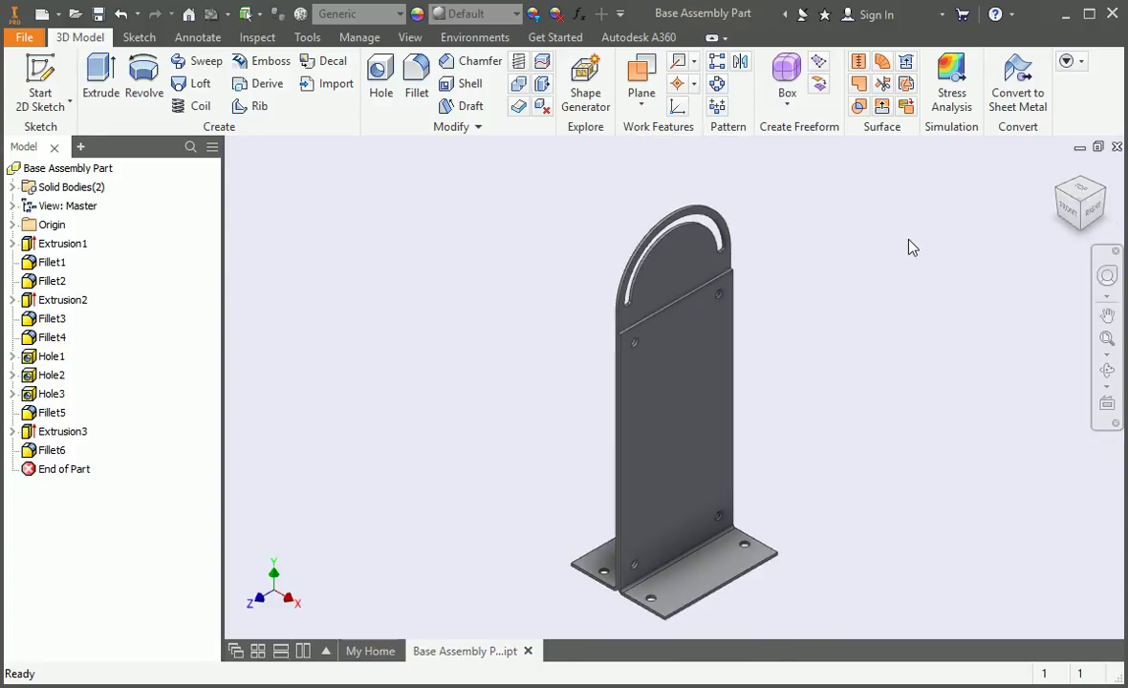
pyautogui.click(14, 431)
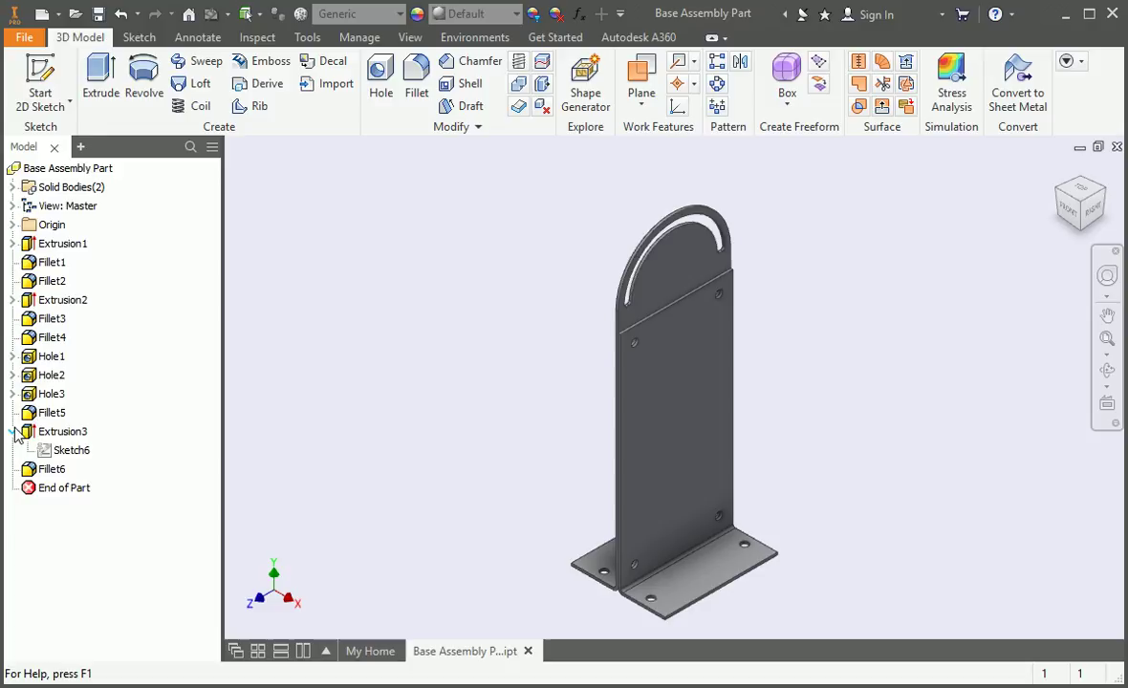
# - Share Sketch6, add a 3/8 through-all hole at the arc centre, hide the sketch, and save
pyautogui.rightClick(72, 450)
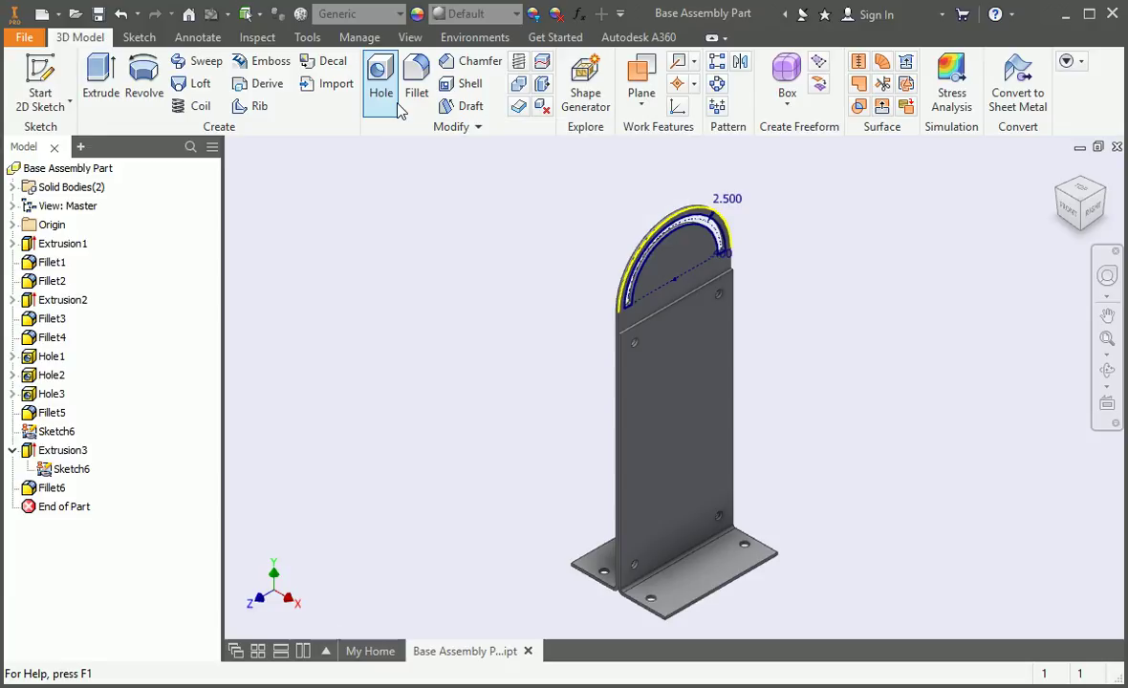
pyautogui.click(381, 81)
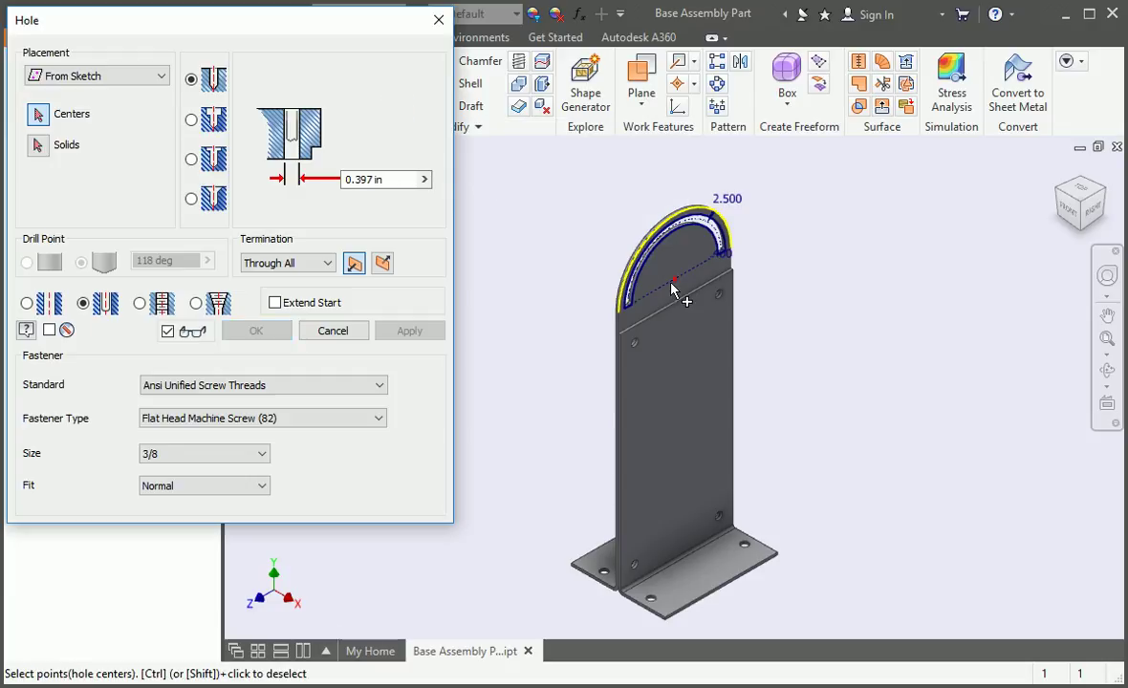
pyautogui.click(675, 280)
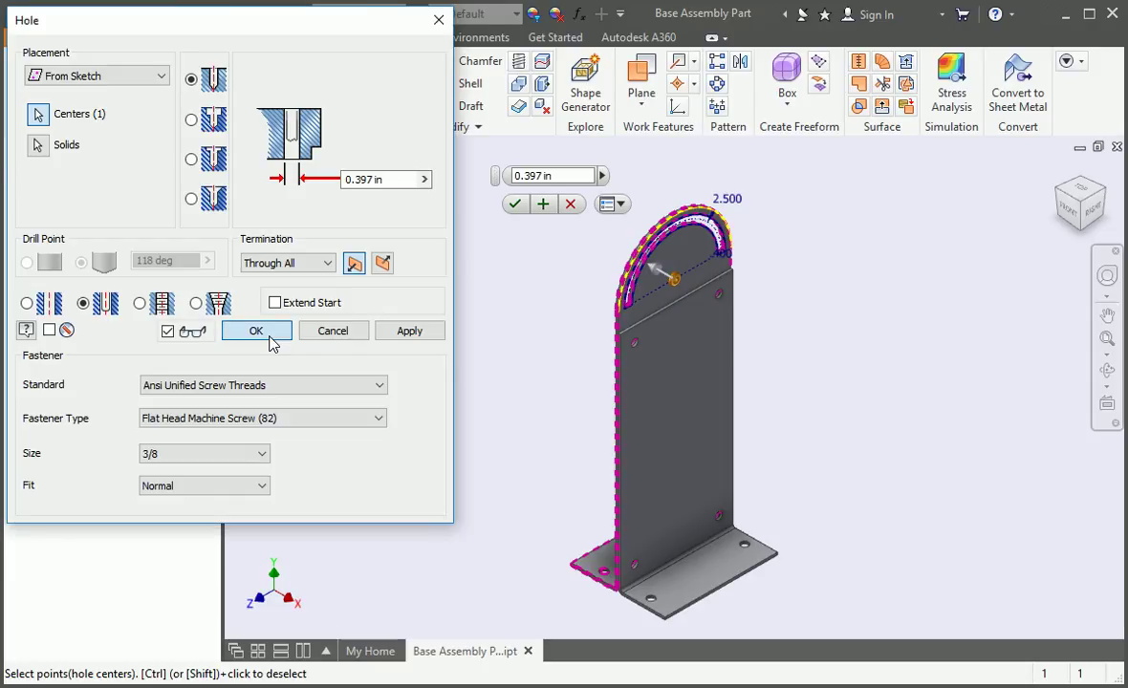
pyautogui.click(256, 330)
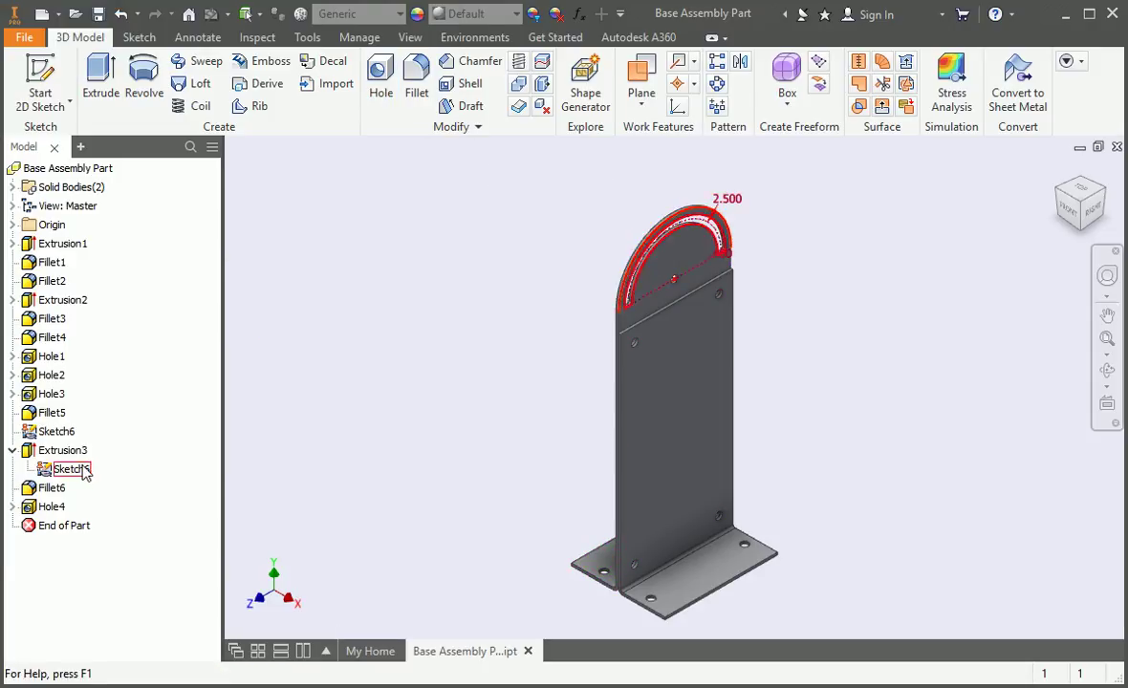
pyautogui.rightClick(67, 469)
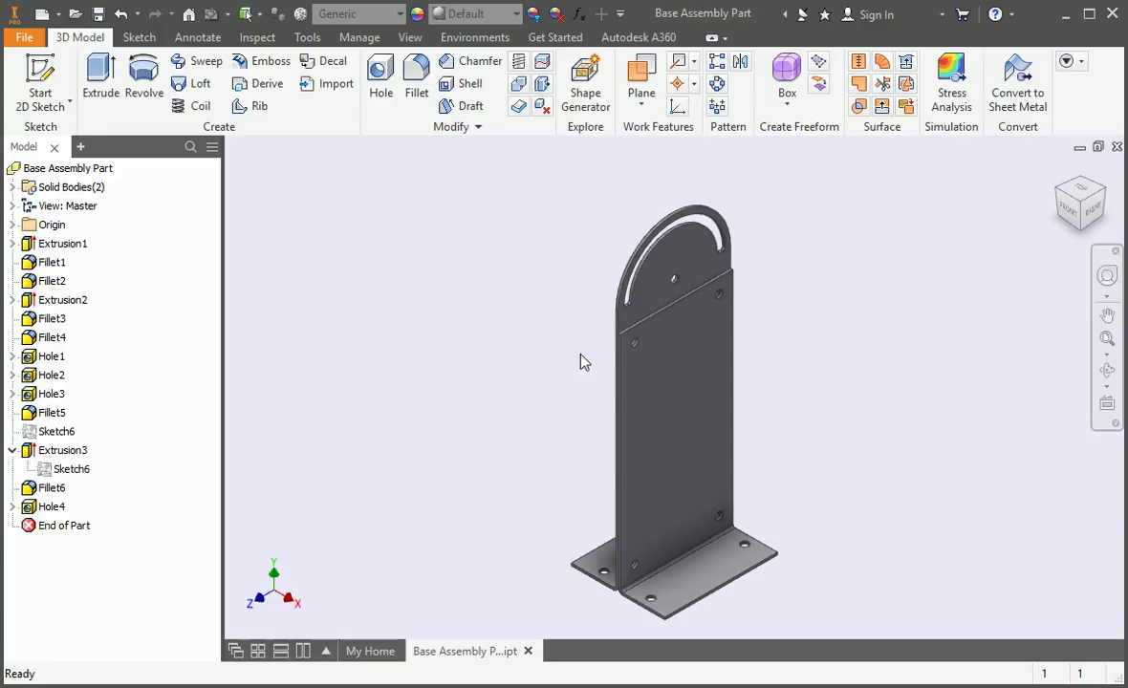
pyautogui.click(98, 13)
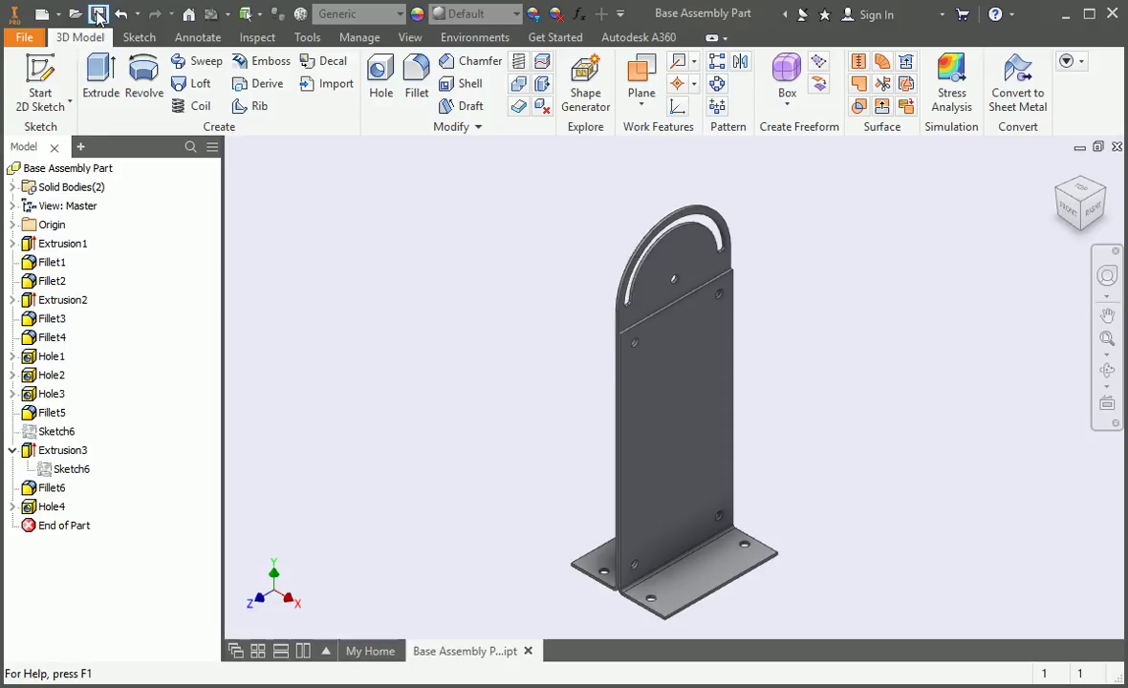